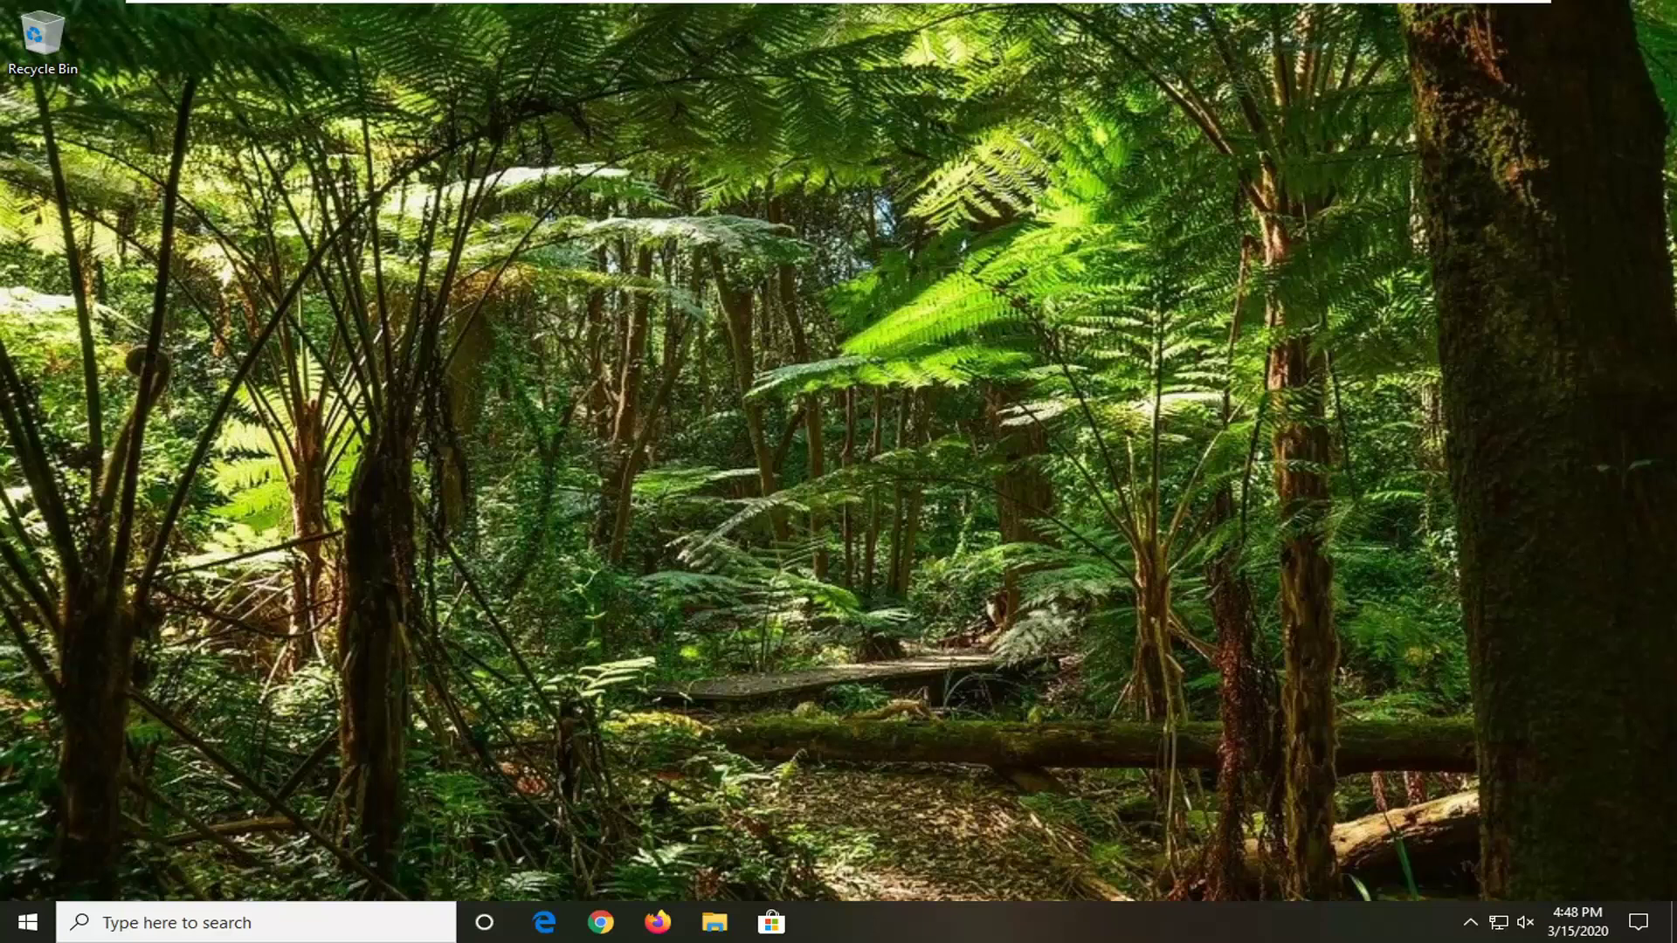
pyautogui.moveTo(671, 600)
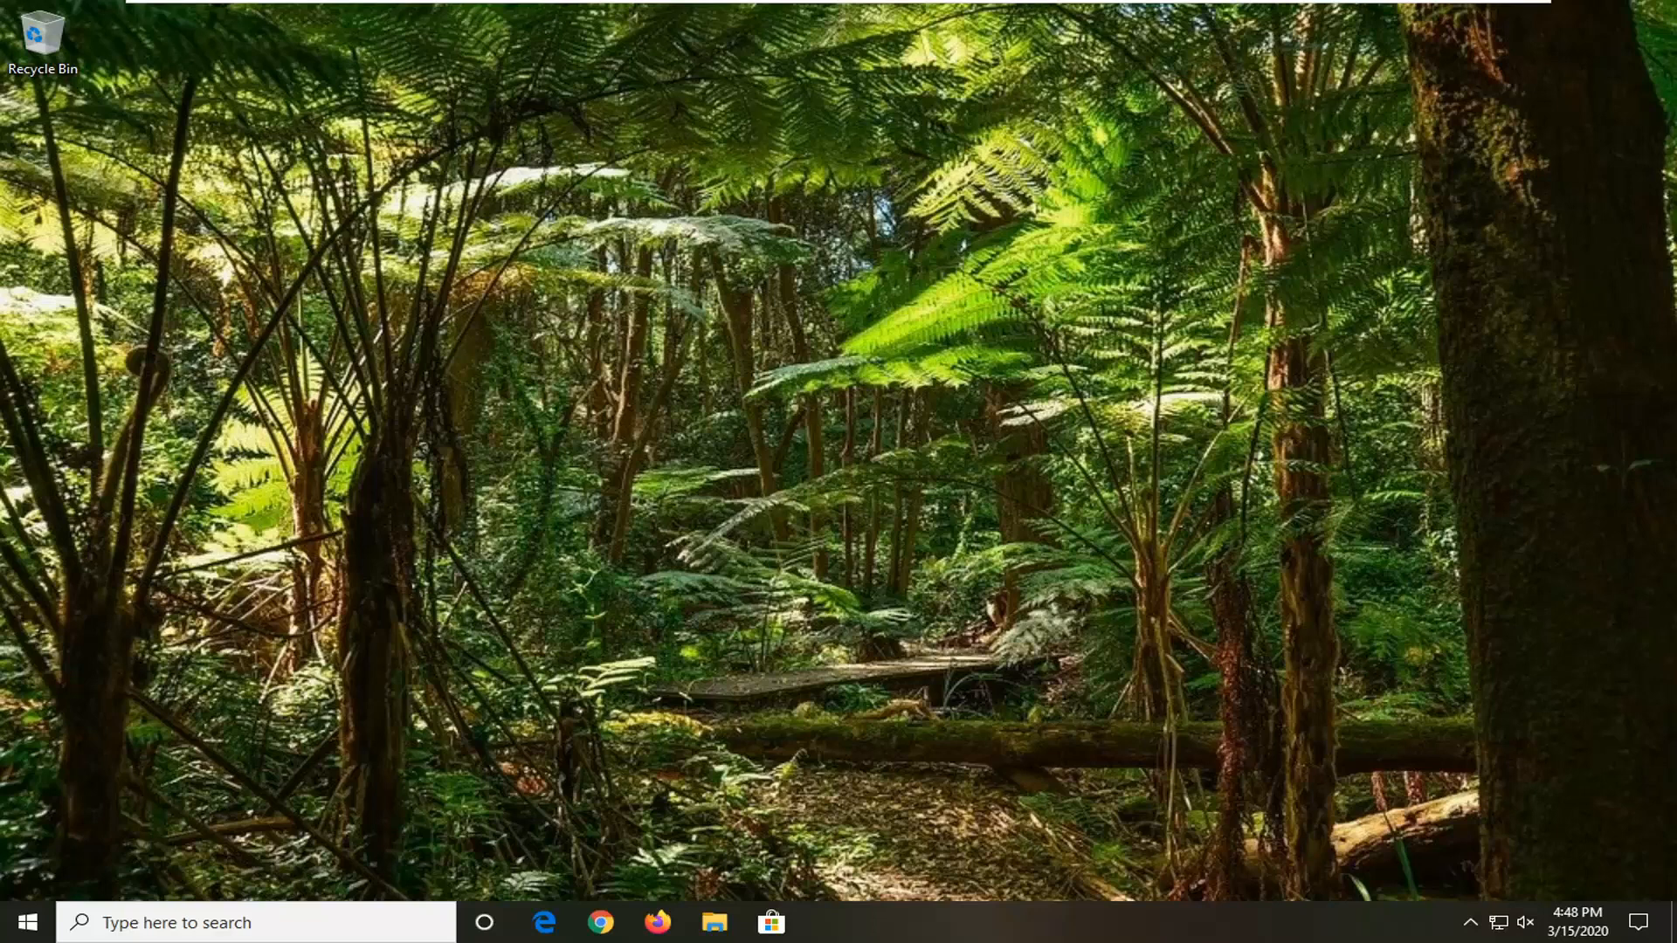
pyautogui.moveTo(9, 734)
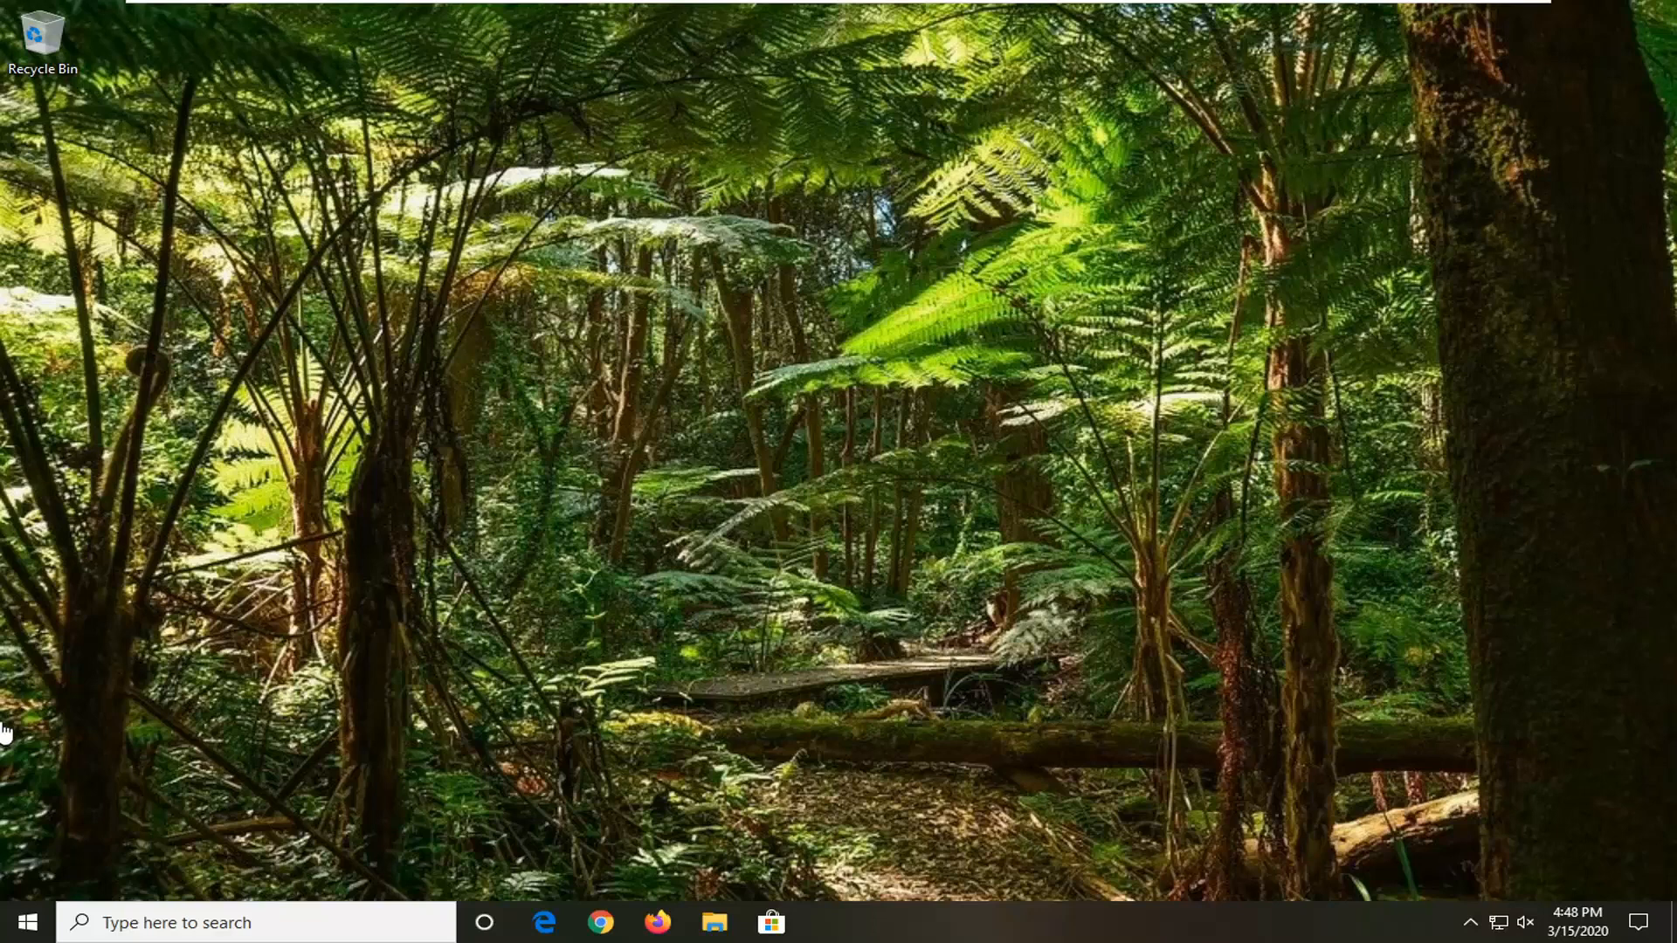
# Search the Start menu for 'device manager' to find Device Manager.
pyautogui.click(21, 920)
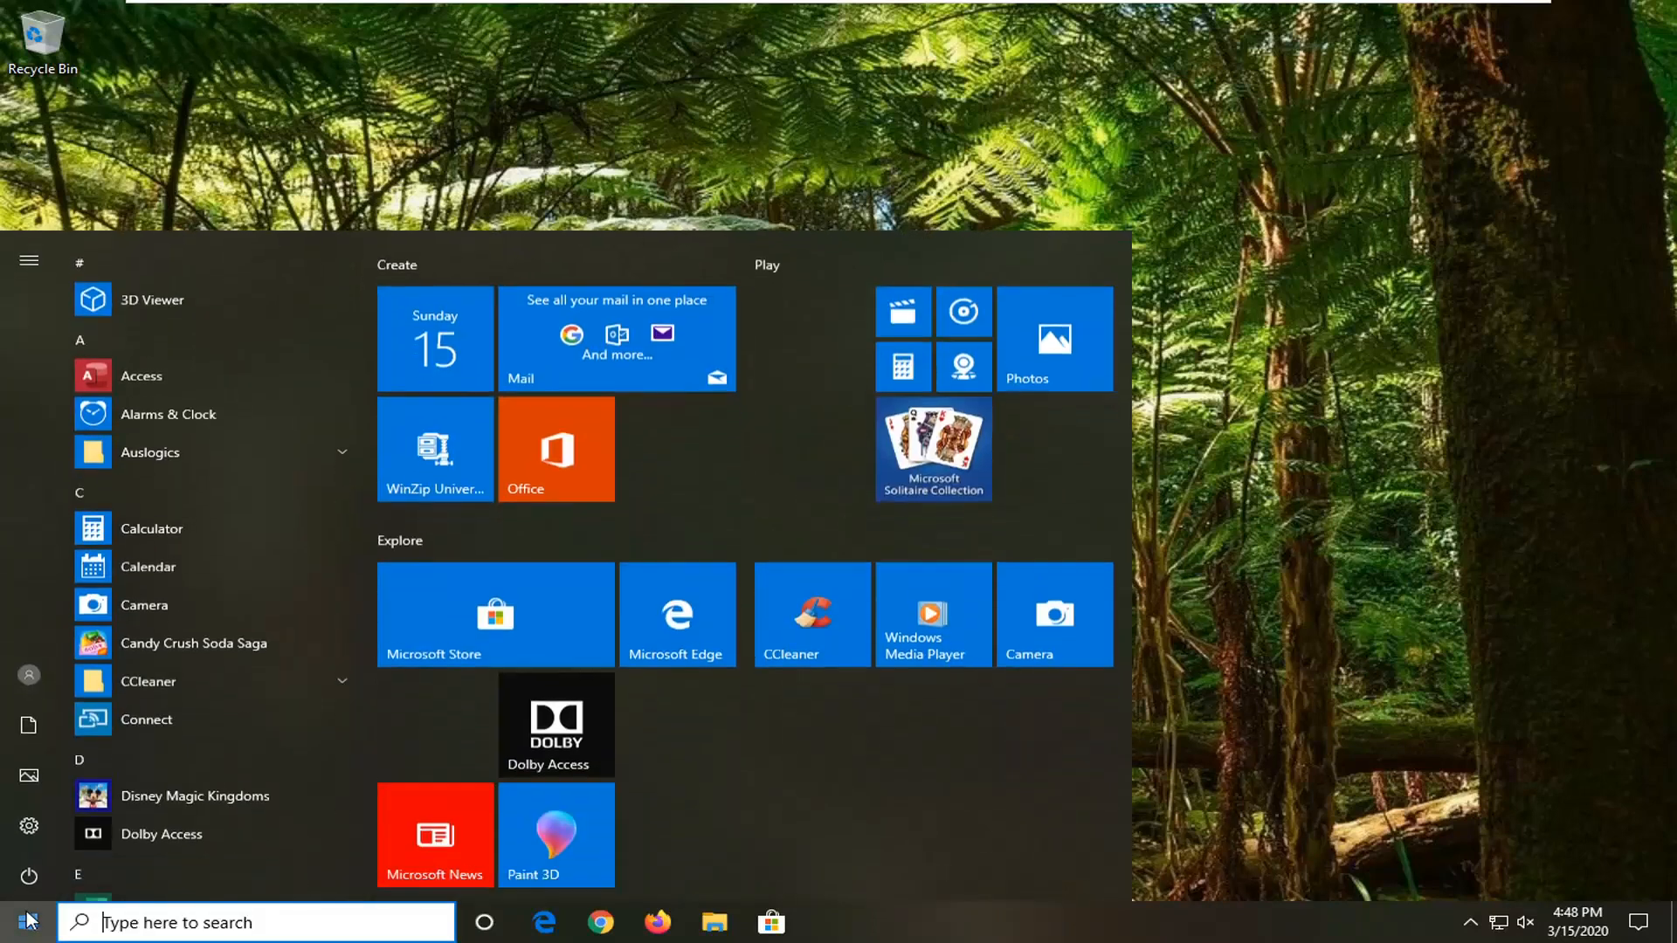
pyautogui.write('device ma')
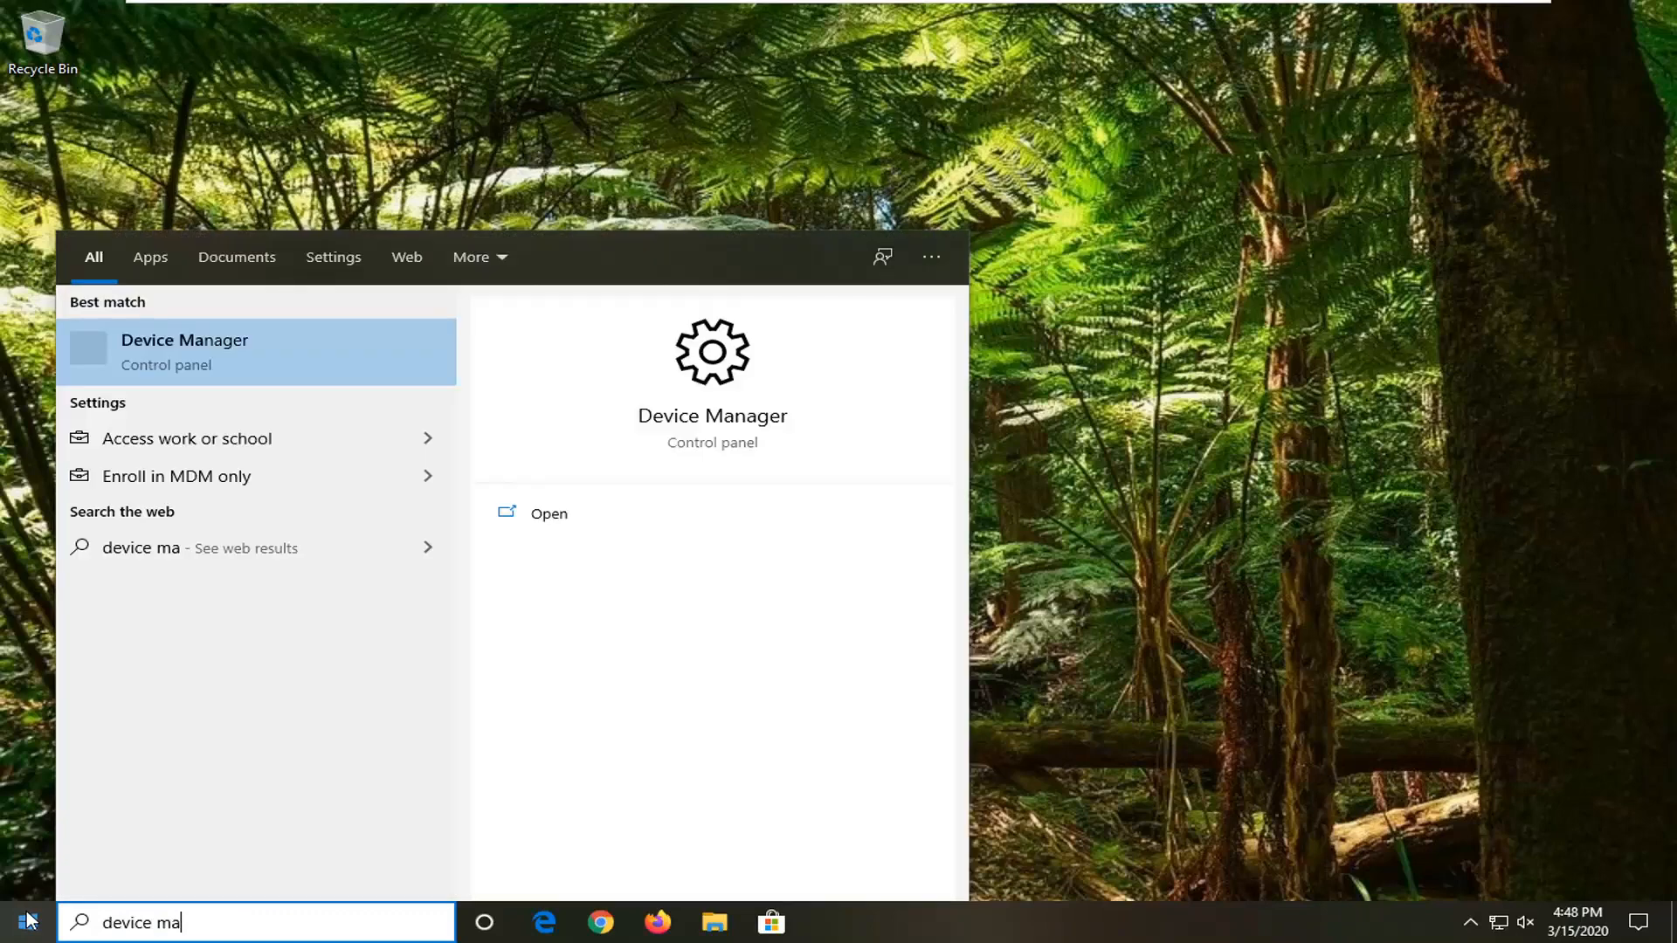
pyautogui.write('nager')
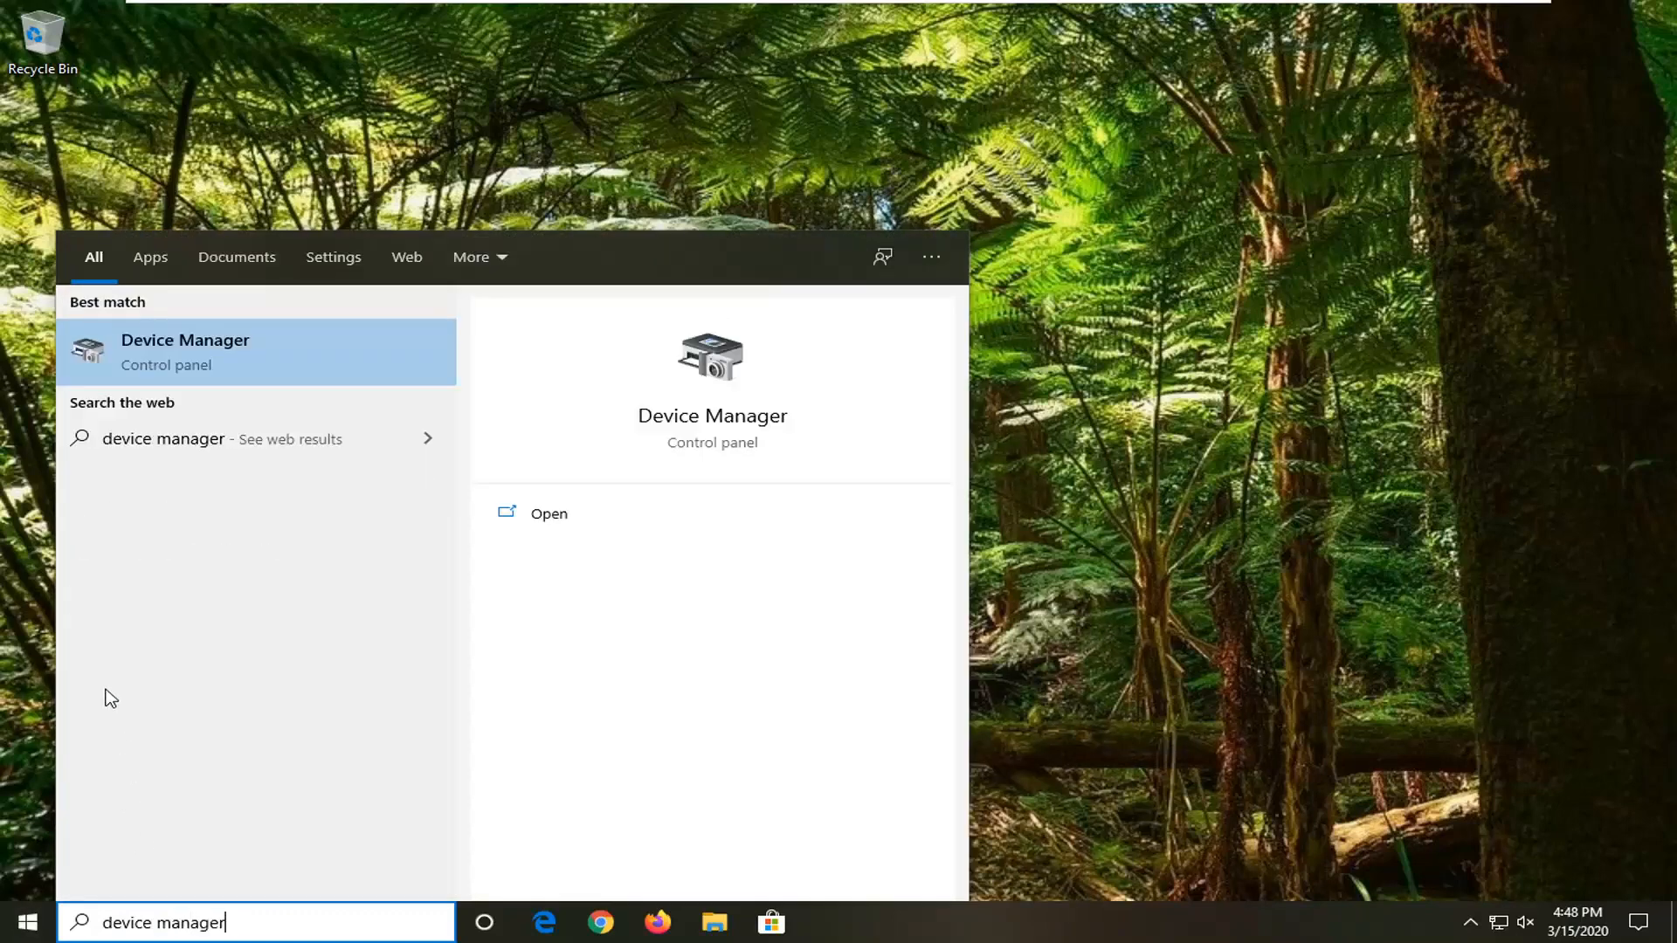
pyautogui.moveTo(174, 361)
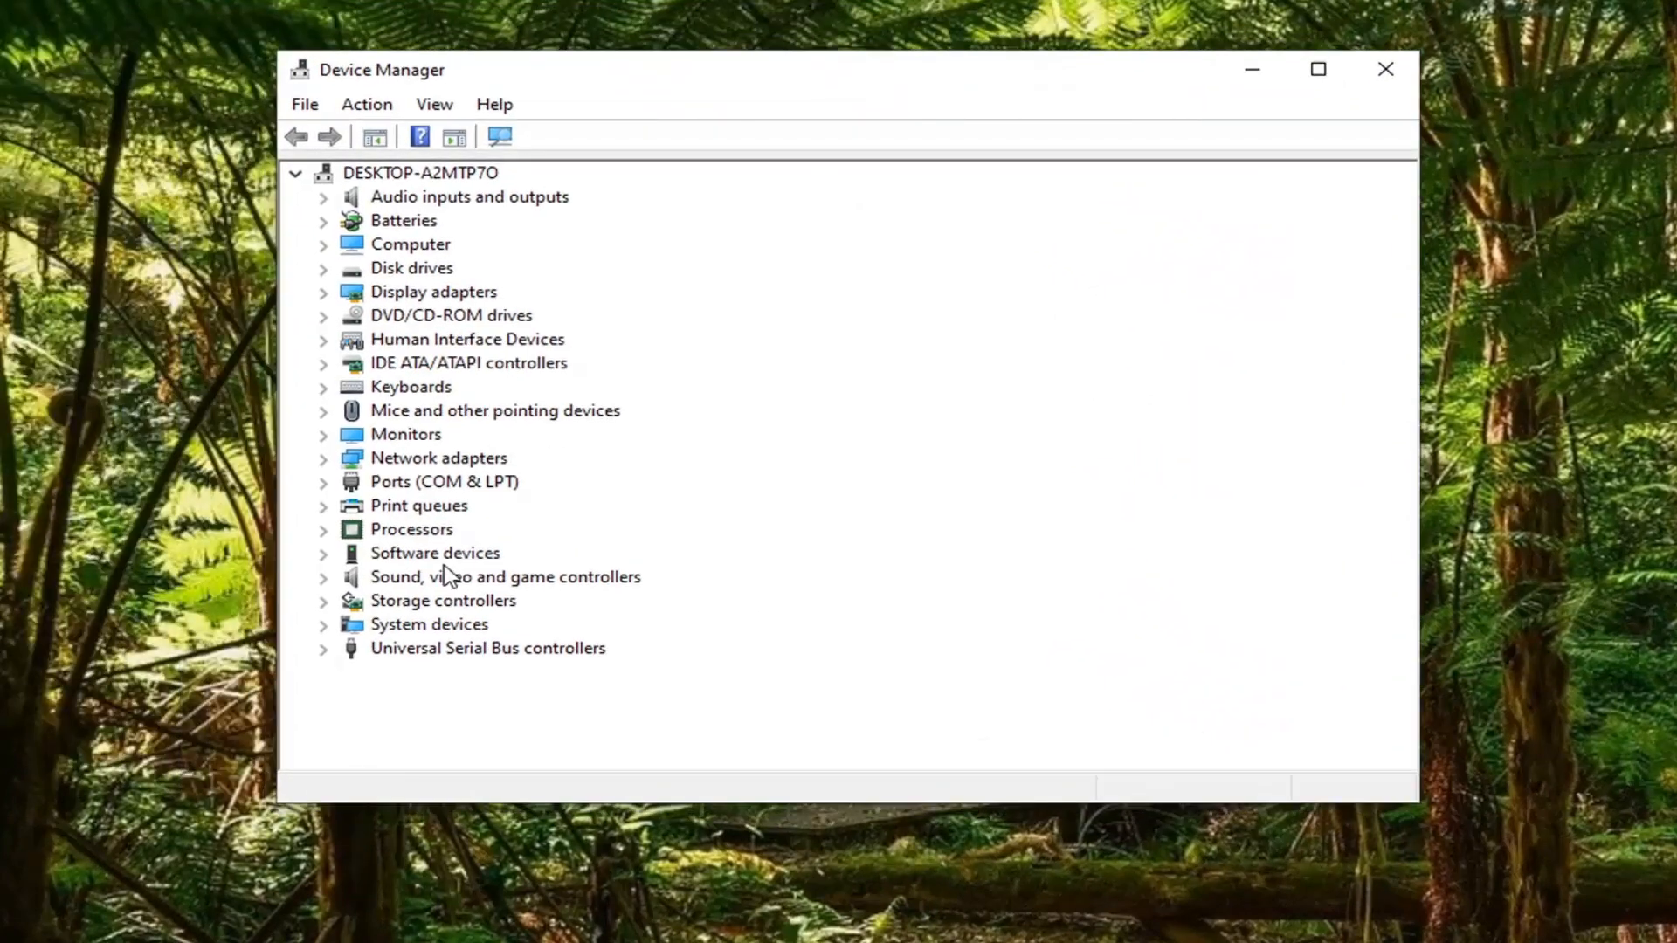
pyautogui.moveTo(433, 584)
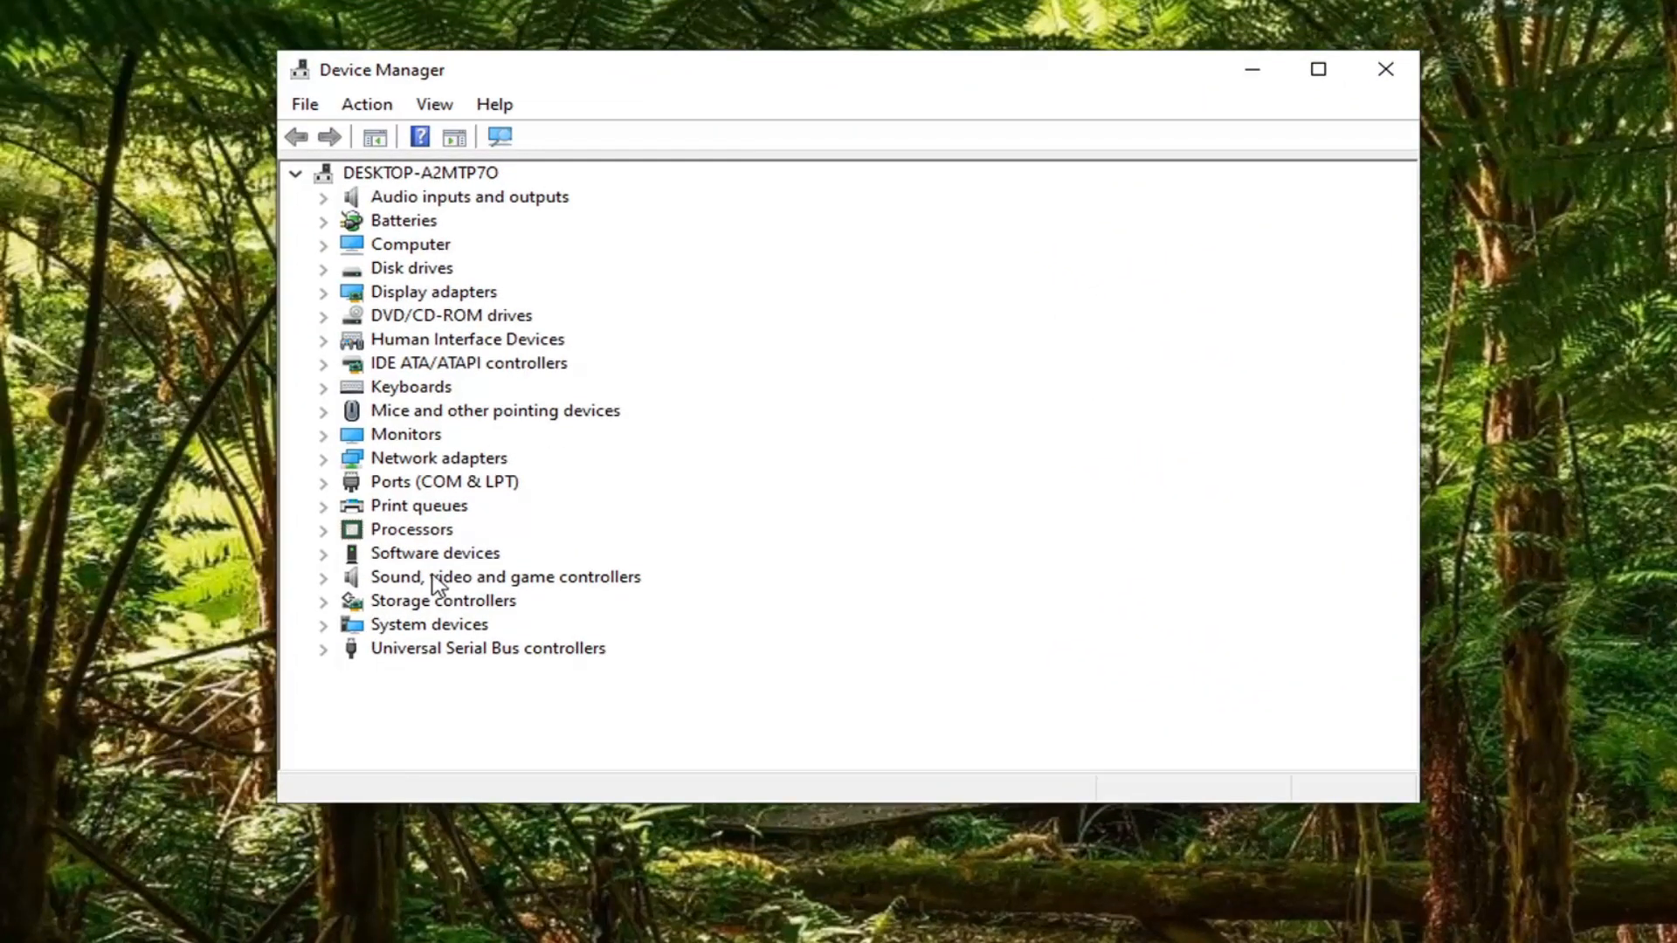
pyautogui.moveTo(392, 556)
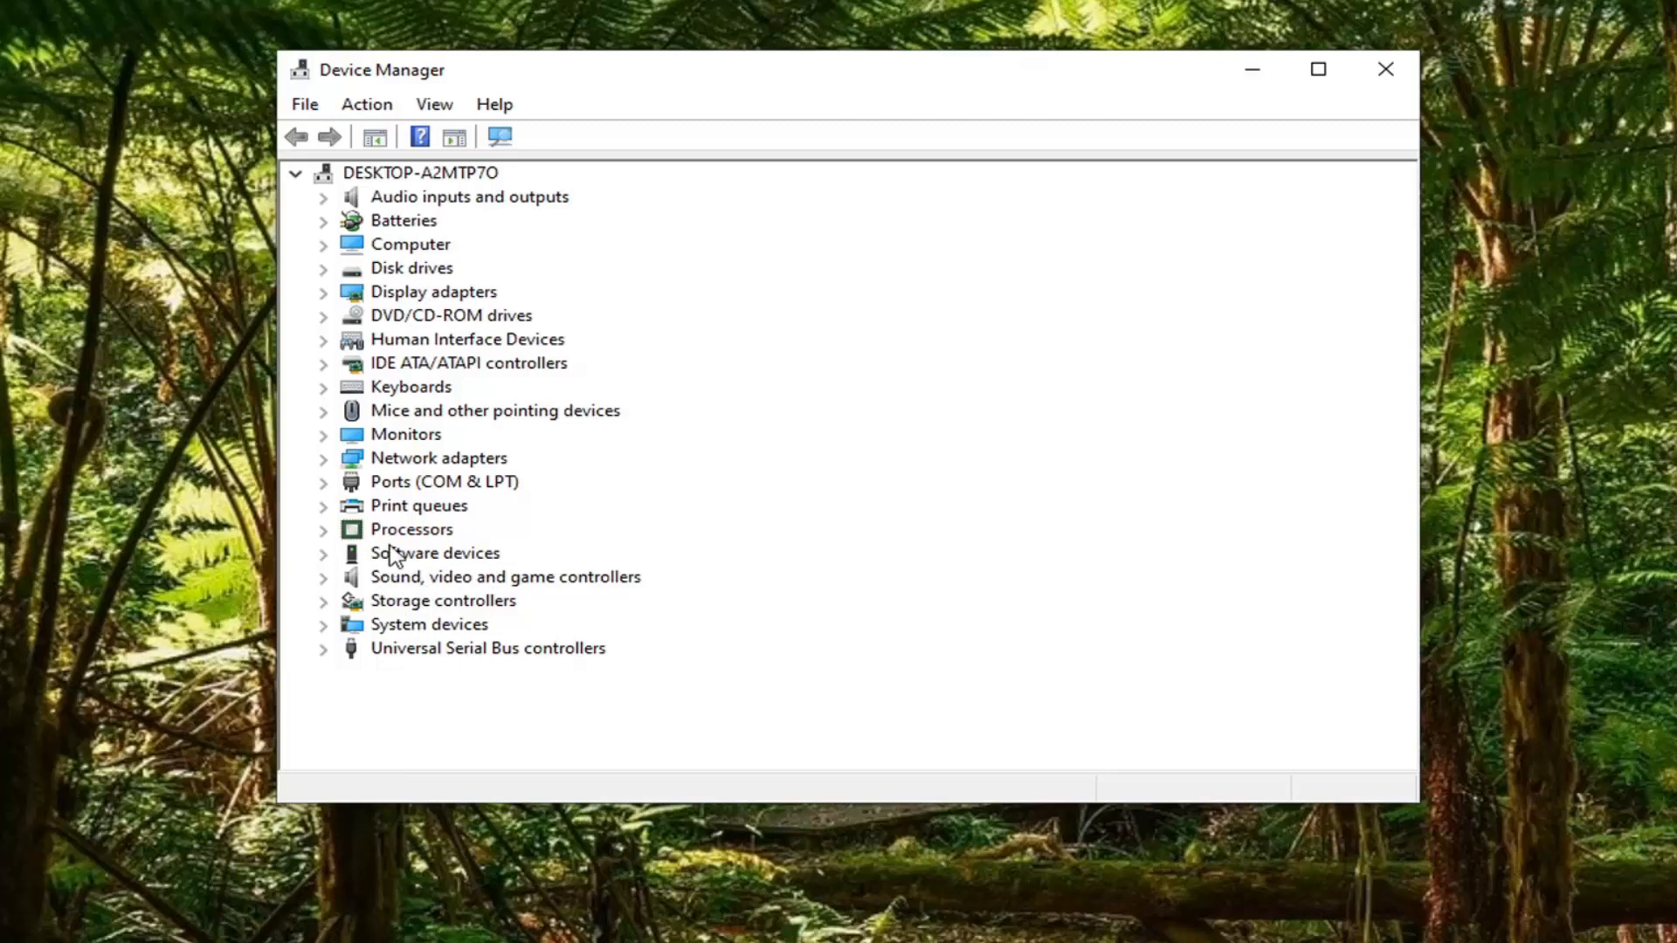
# Expand Print queues and start a driver update for Microsoft Print to PDF.
pyautogui.click(323, 505)
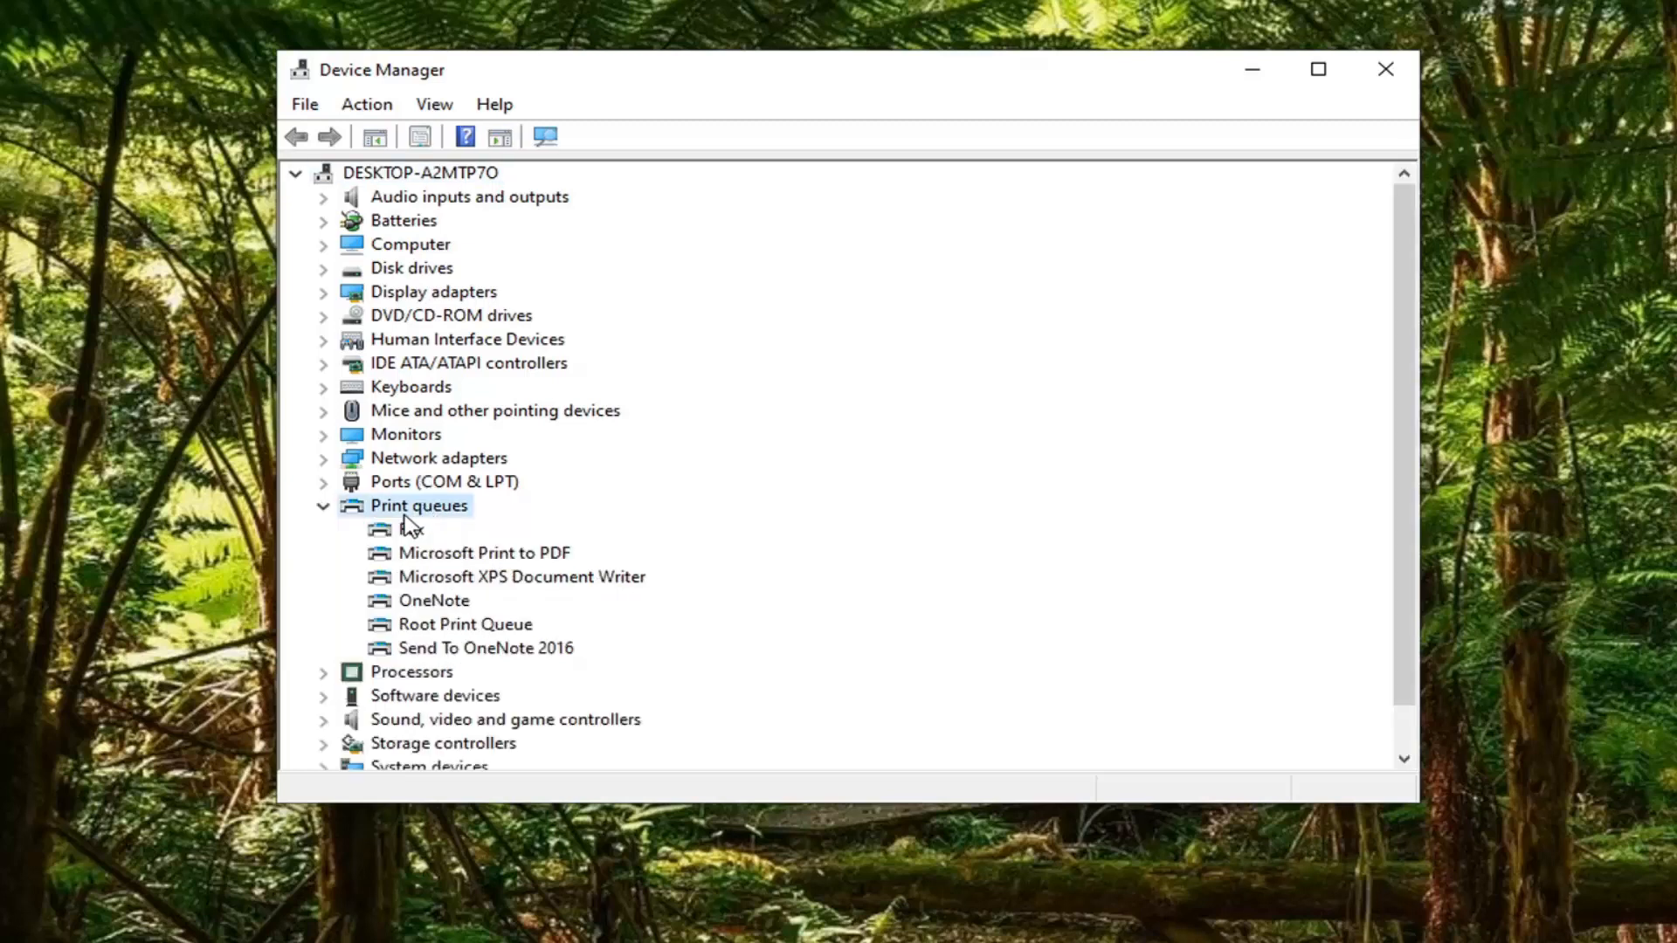
pyautogui.moveTo(444, 565)
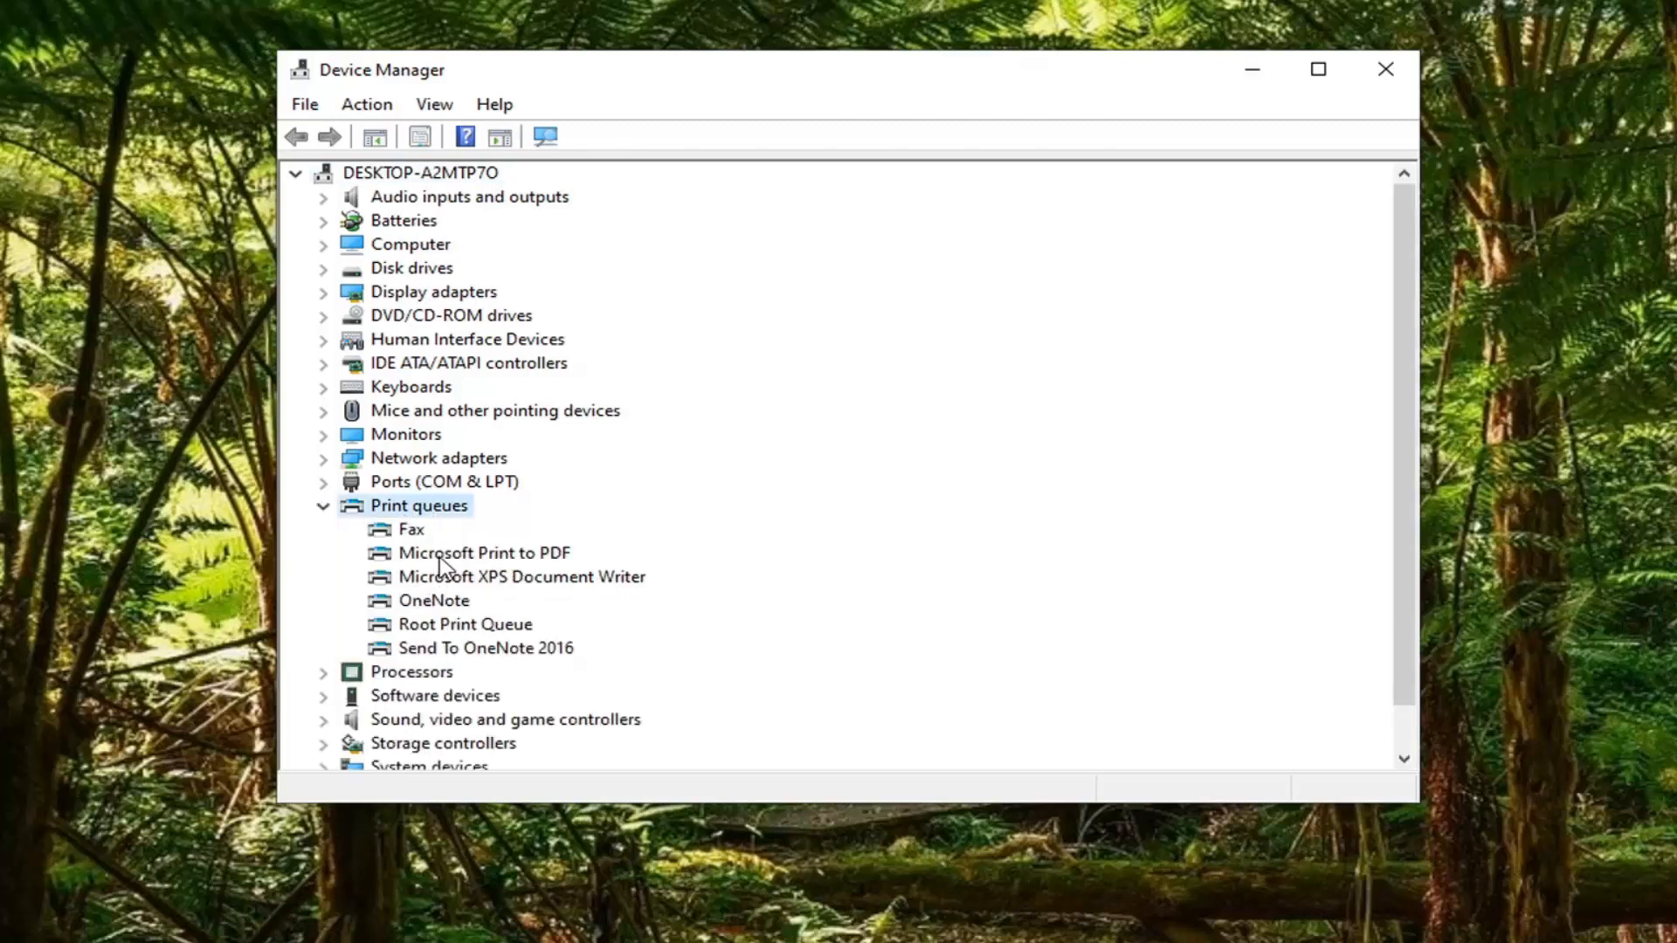
pyautogui.rightClick(482, 553)
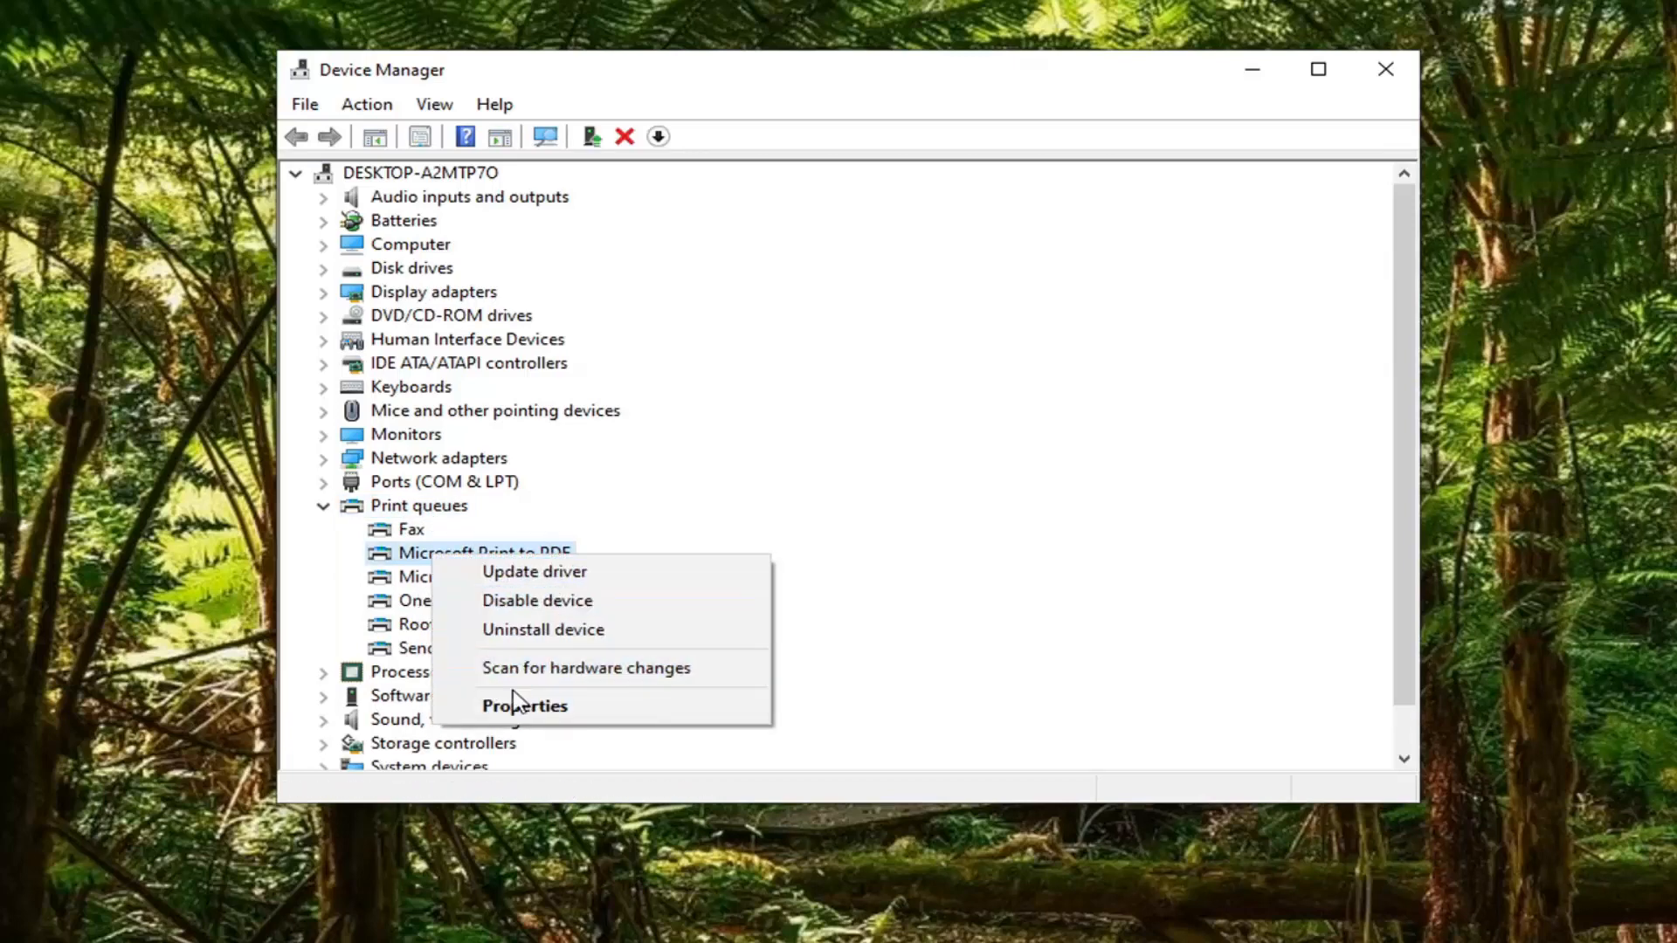
pyautogui.click(535, 571)
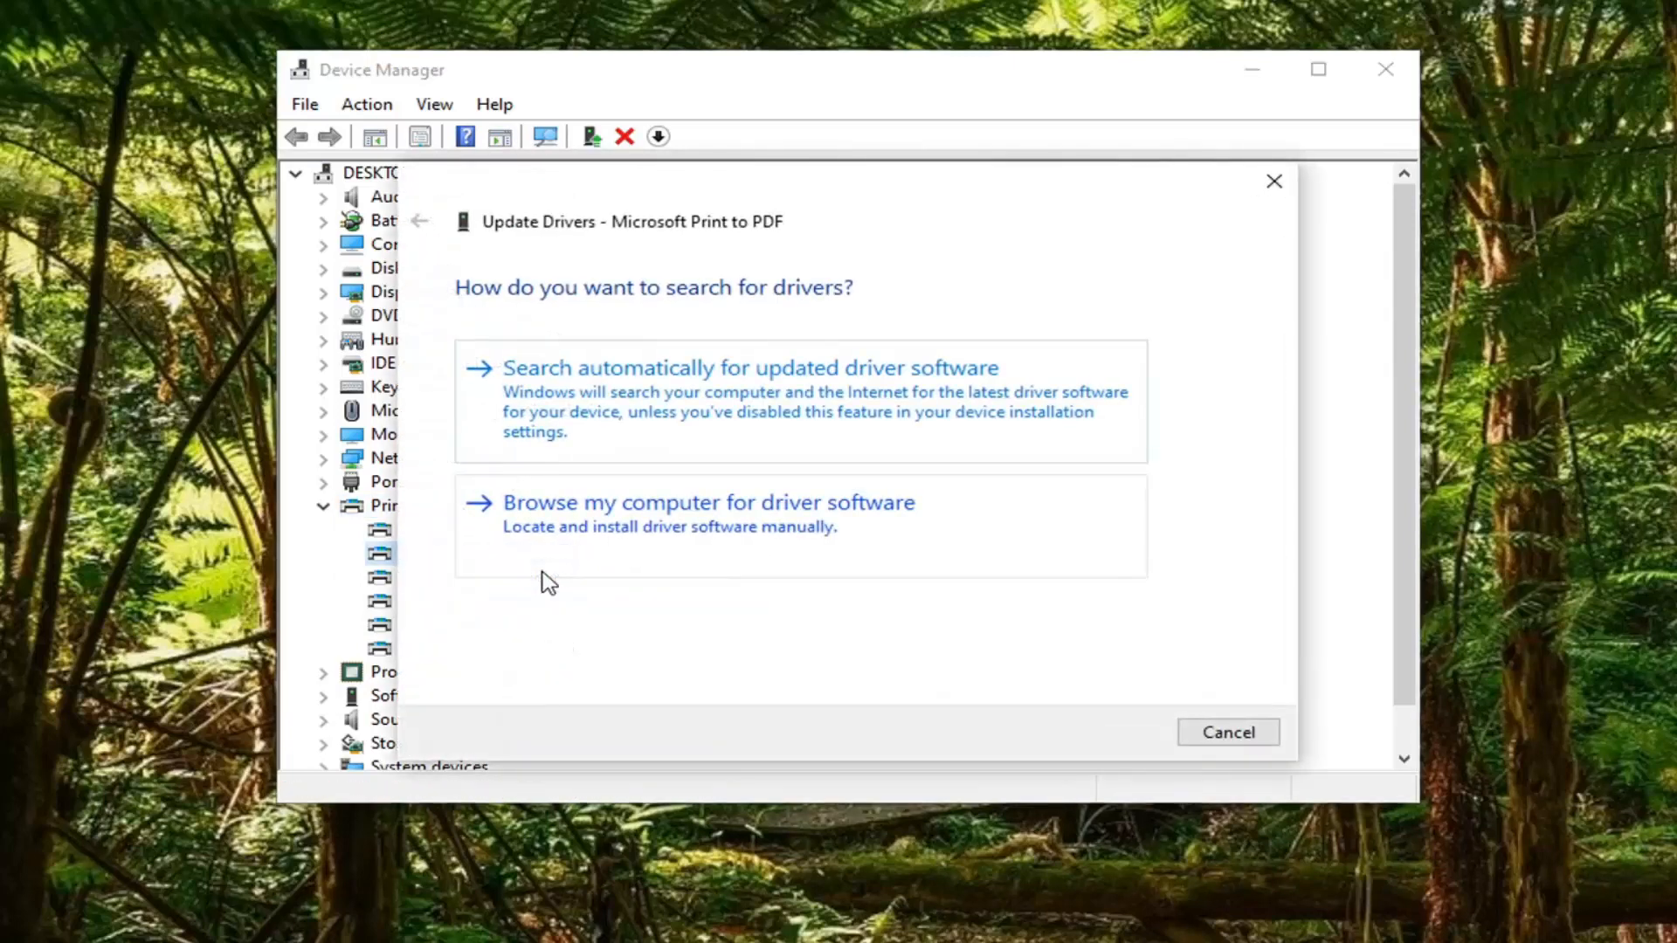
pyautogui.moveTo(866, 531)
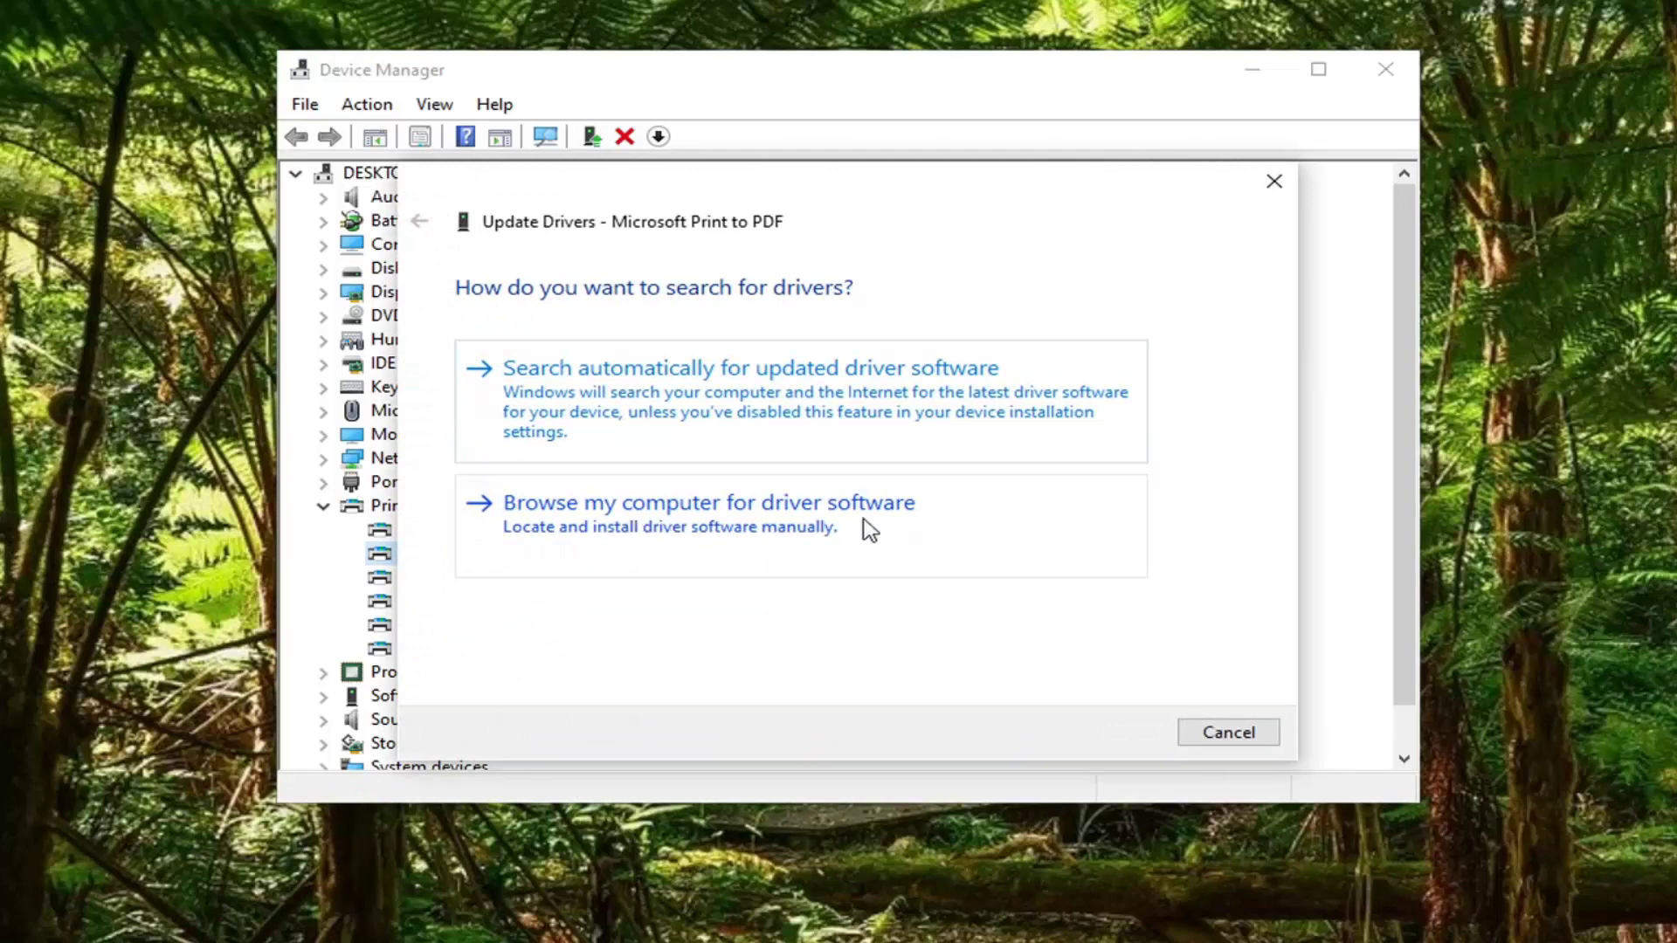
# Browse for drivers on the computer and pick Generic software device from the list.
pyautogui.click(709, 501)
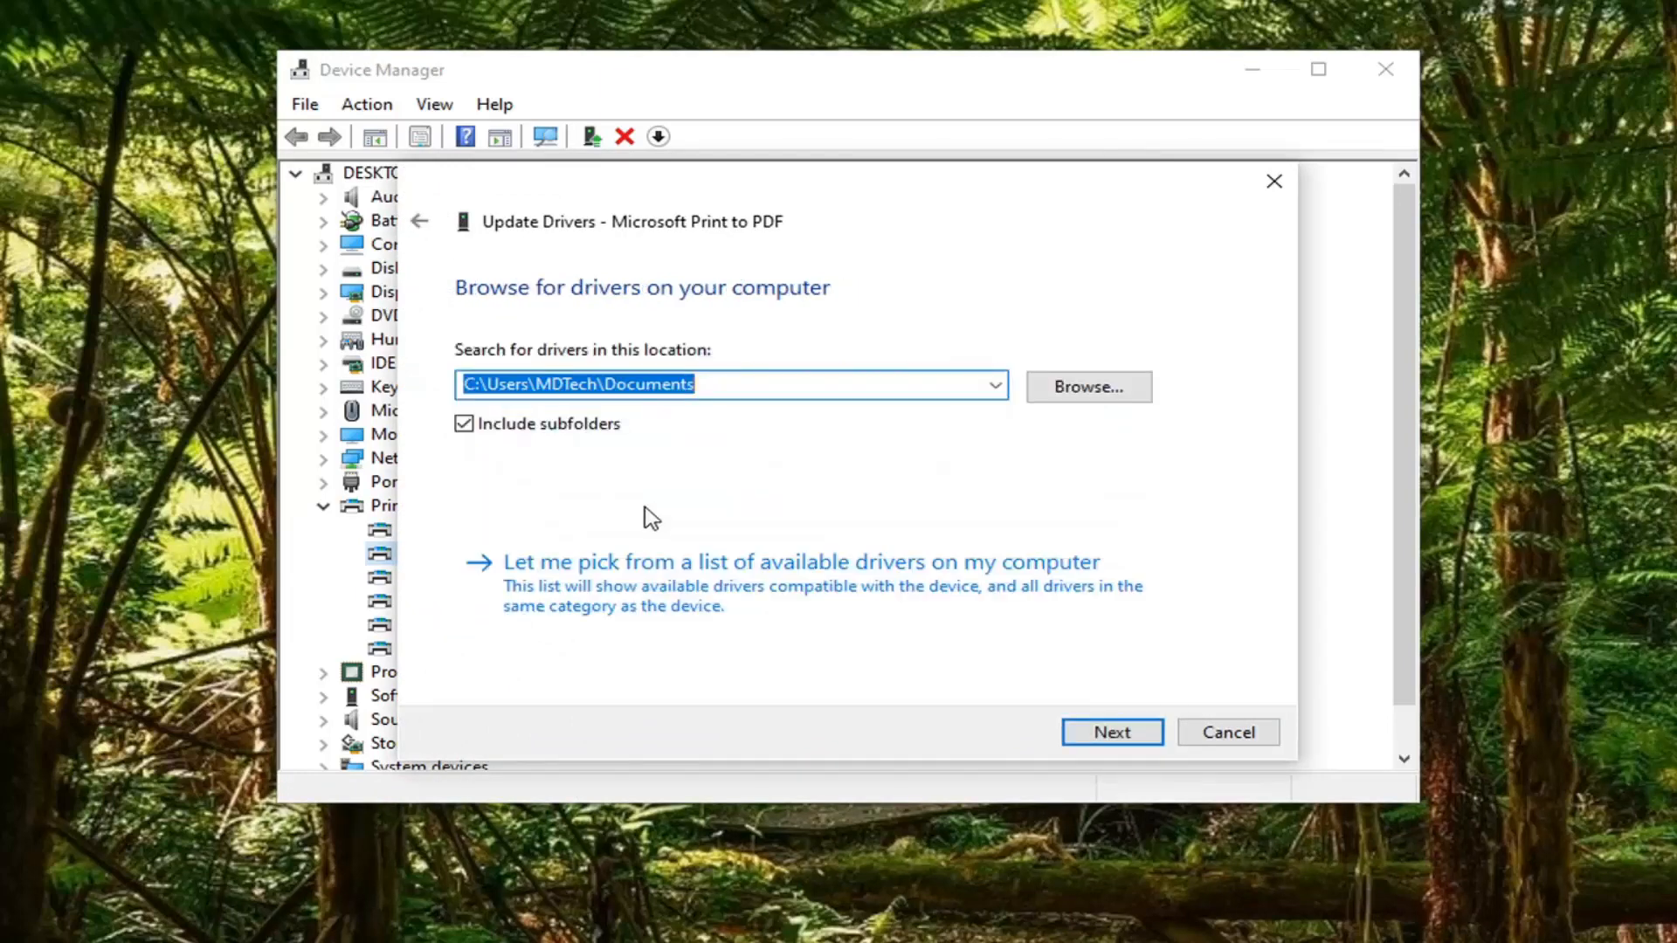
pyautogui.moveTo(742, 596)
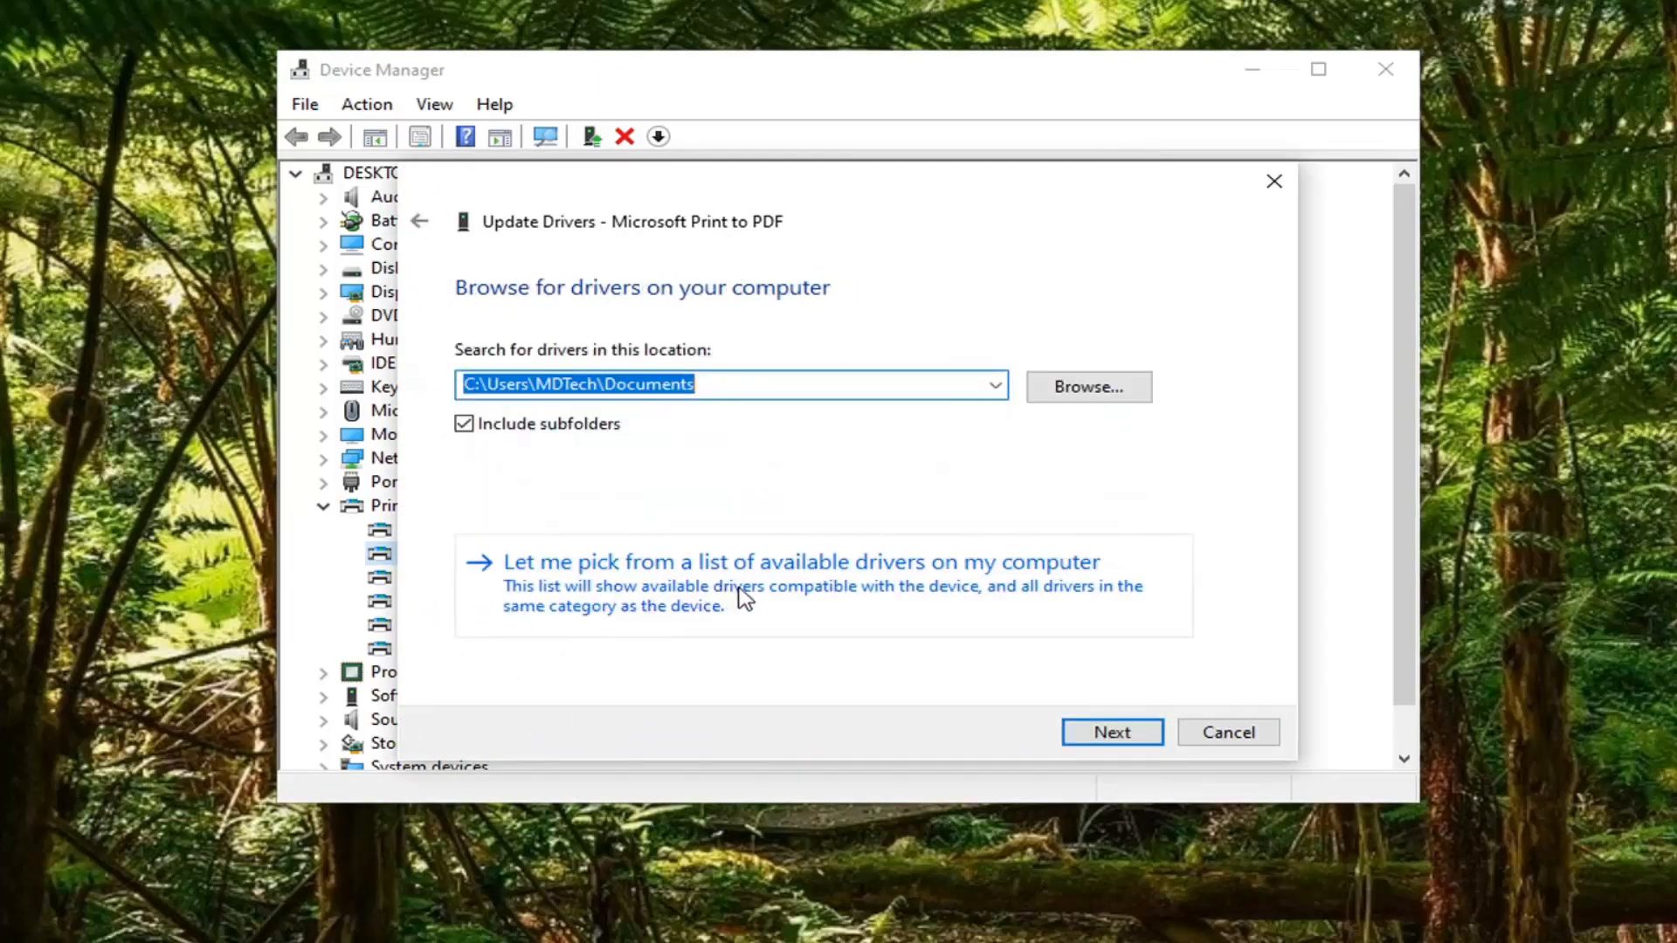
pyautogui.click(794, 562)
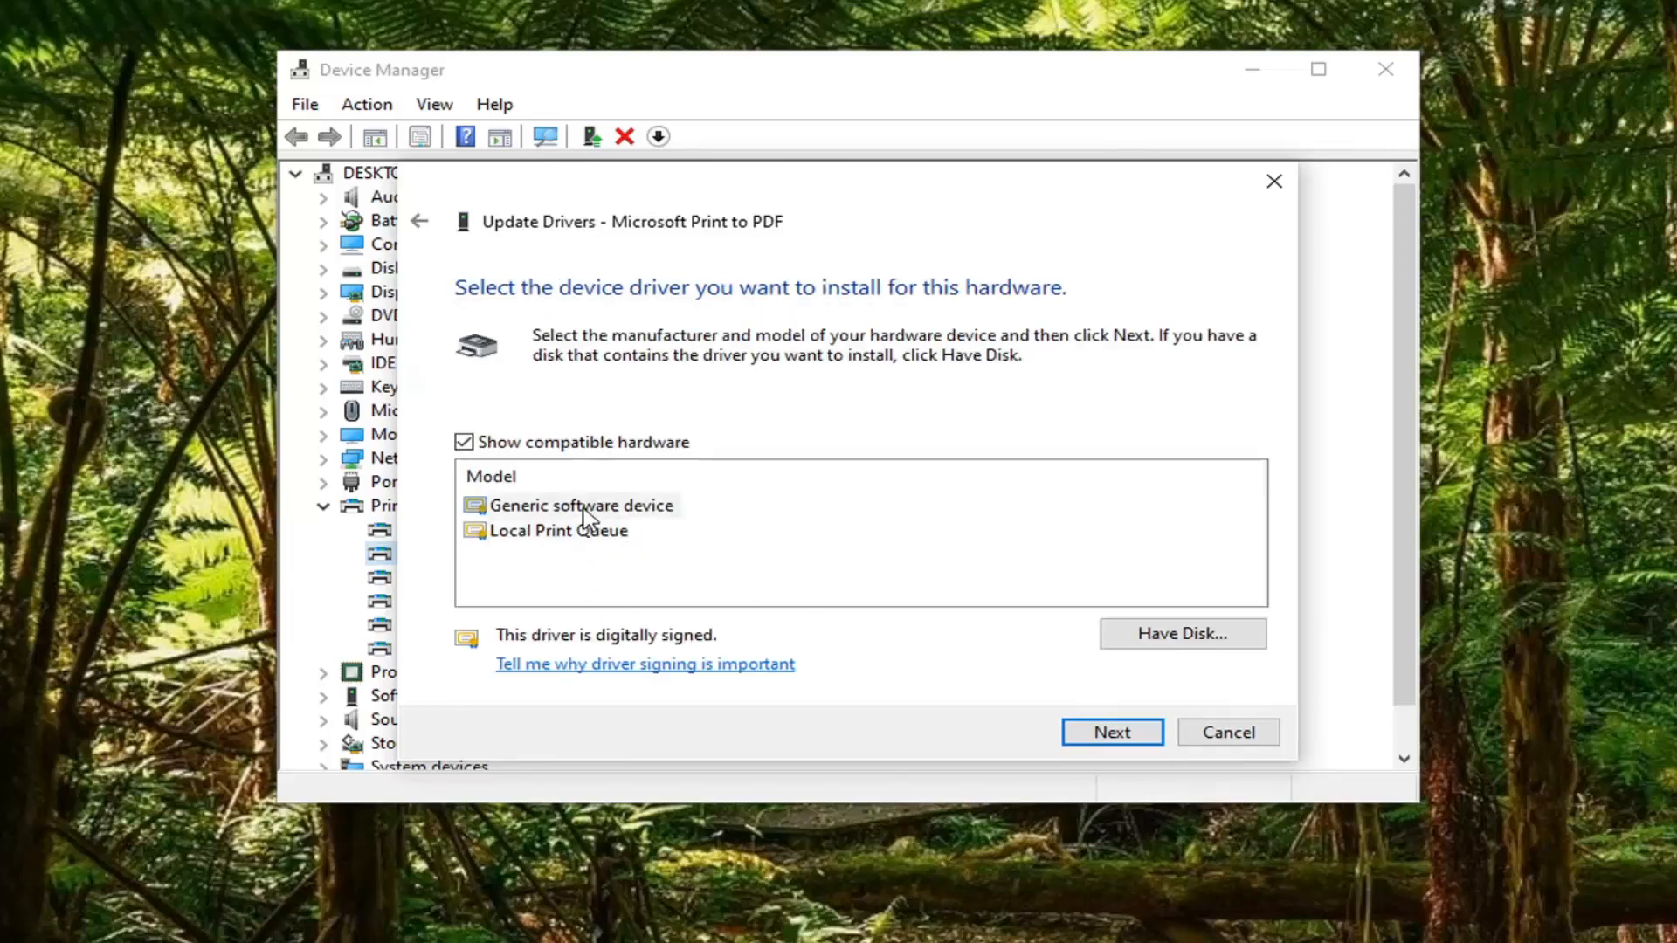
pyautogui.click(577, 505)
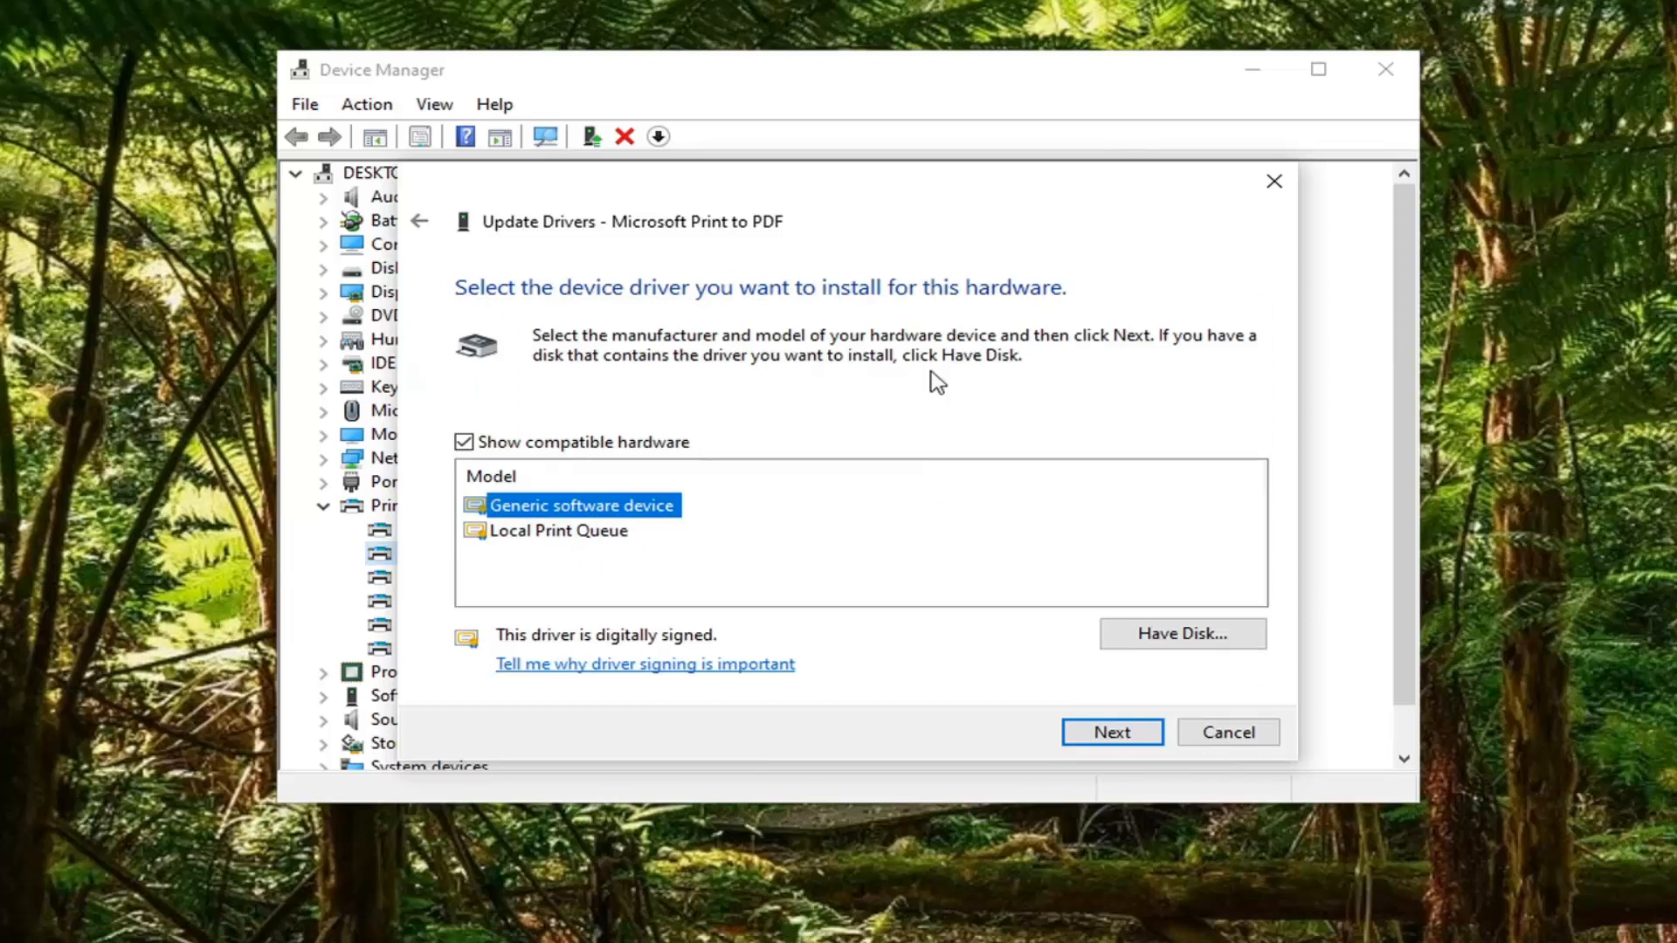
pyautogui.moveTo(363, 611)
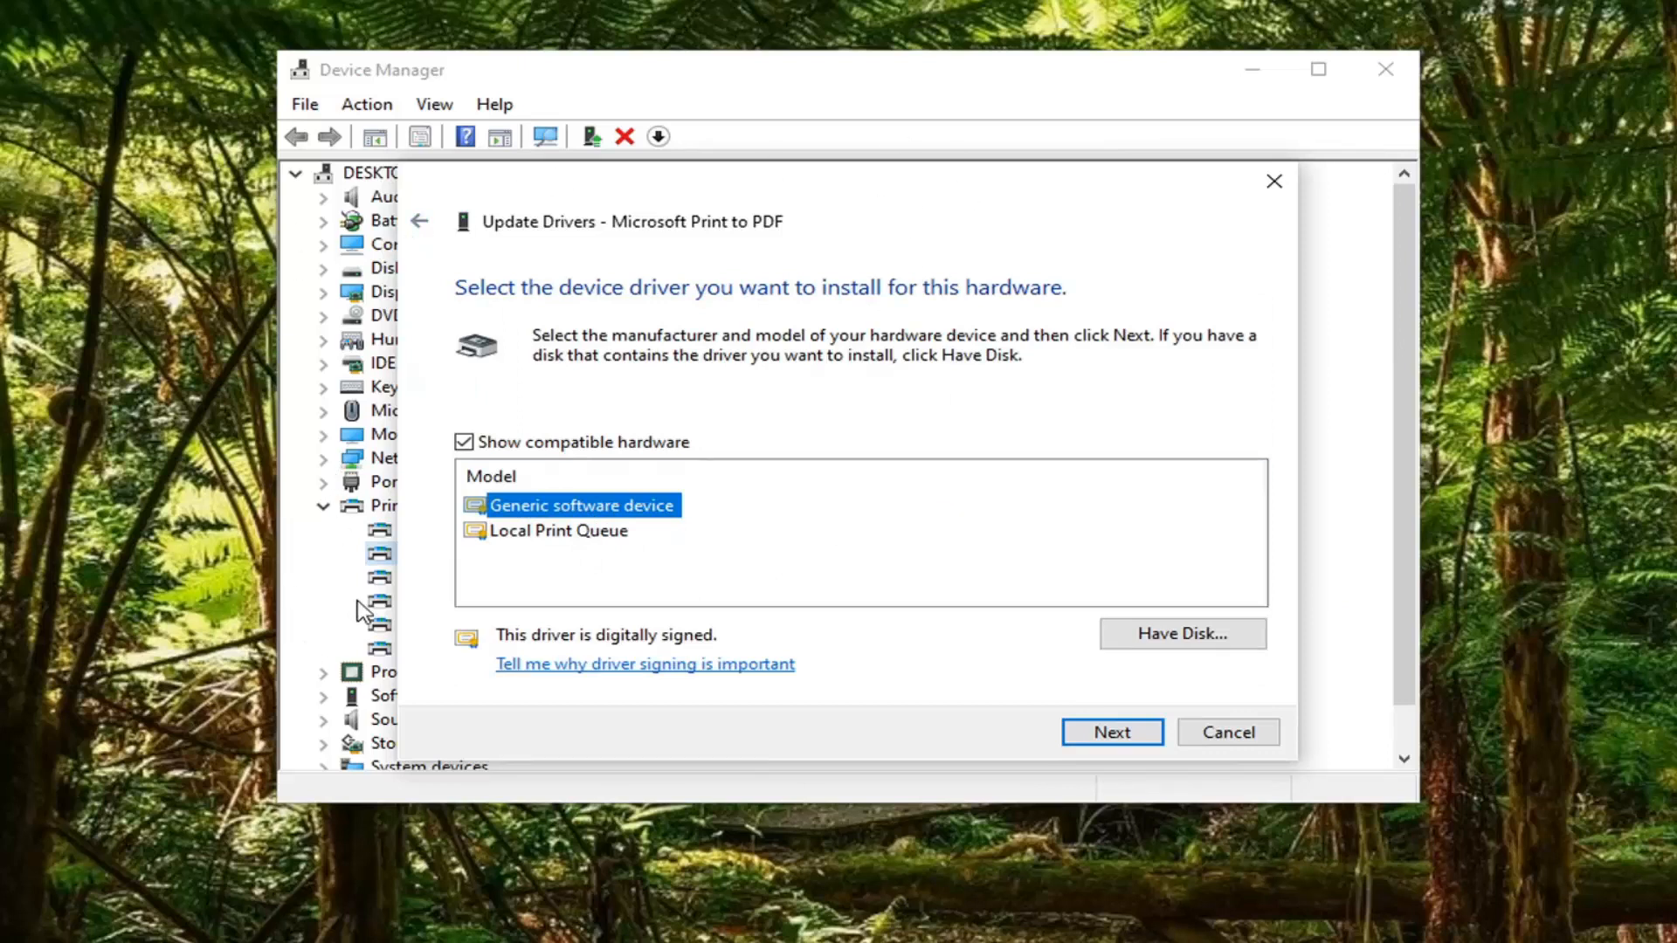
pyautogui.moveTo(235, 625)
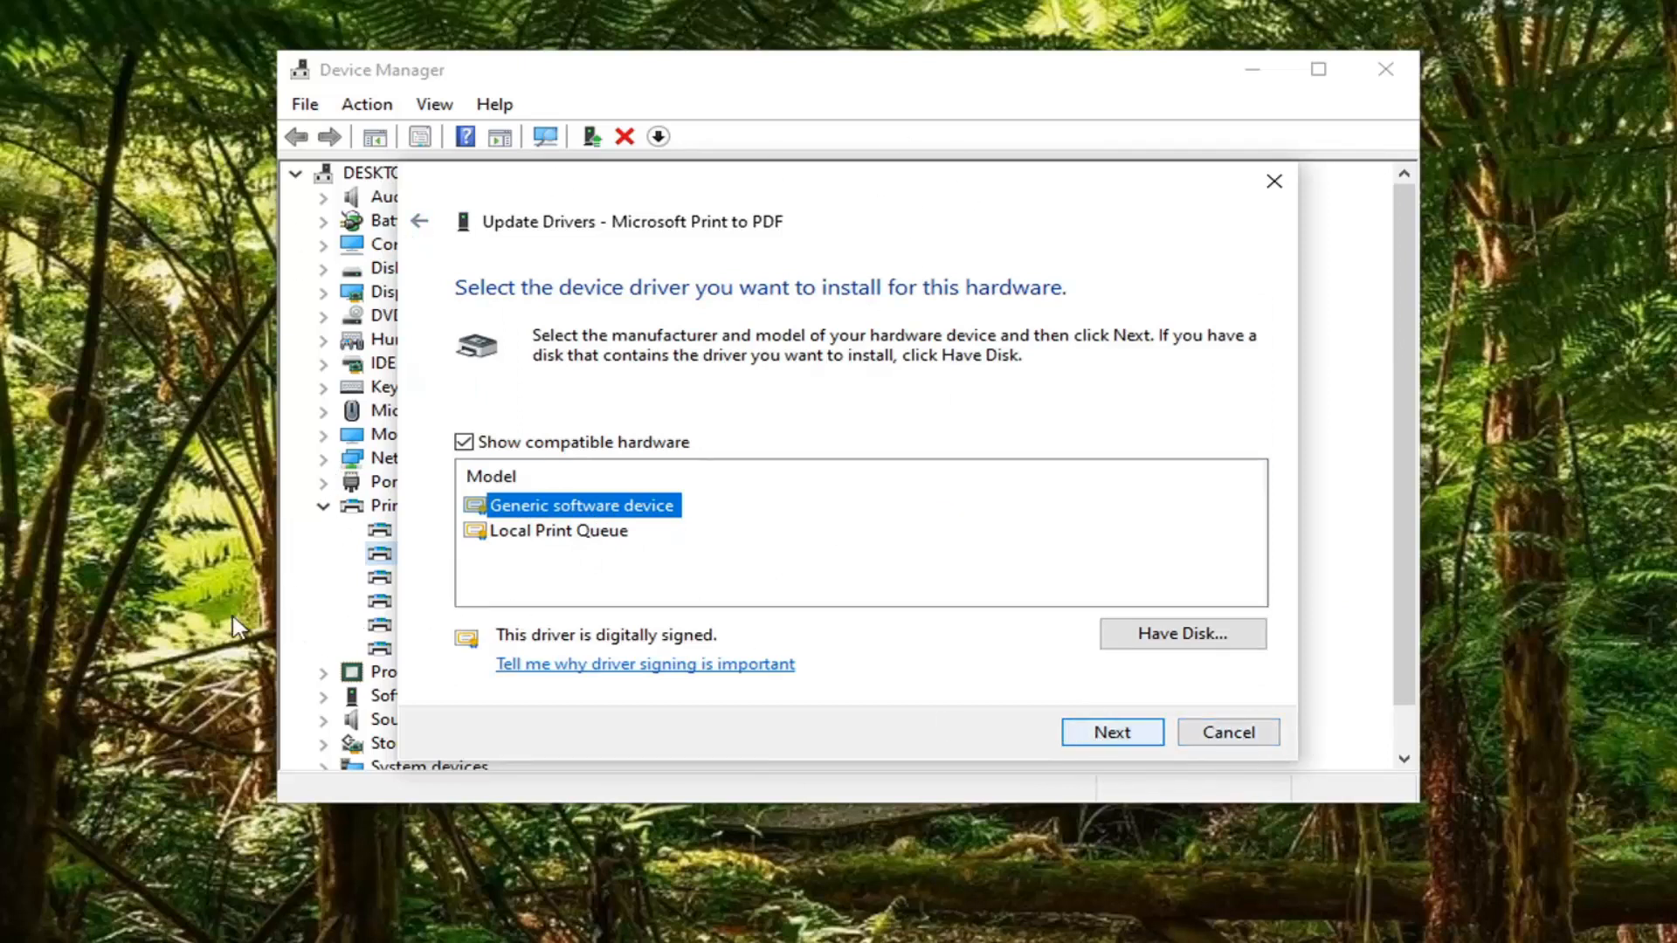
pyautogui.moveTo(981, 738)
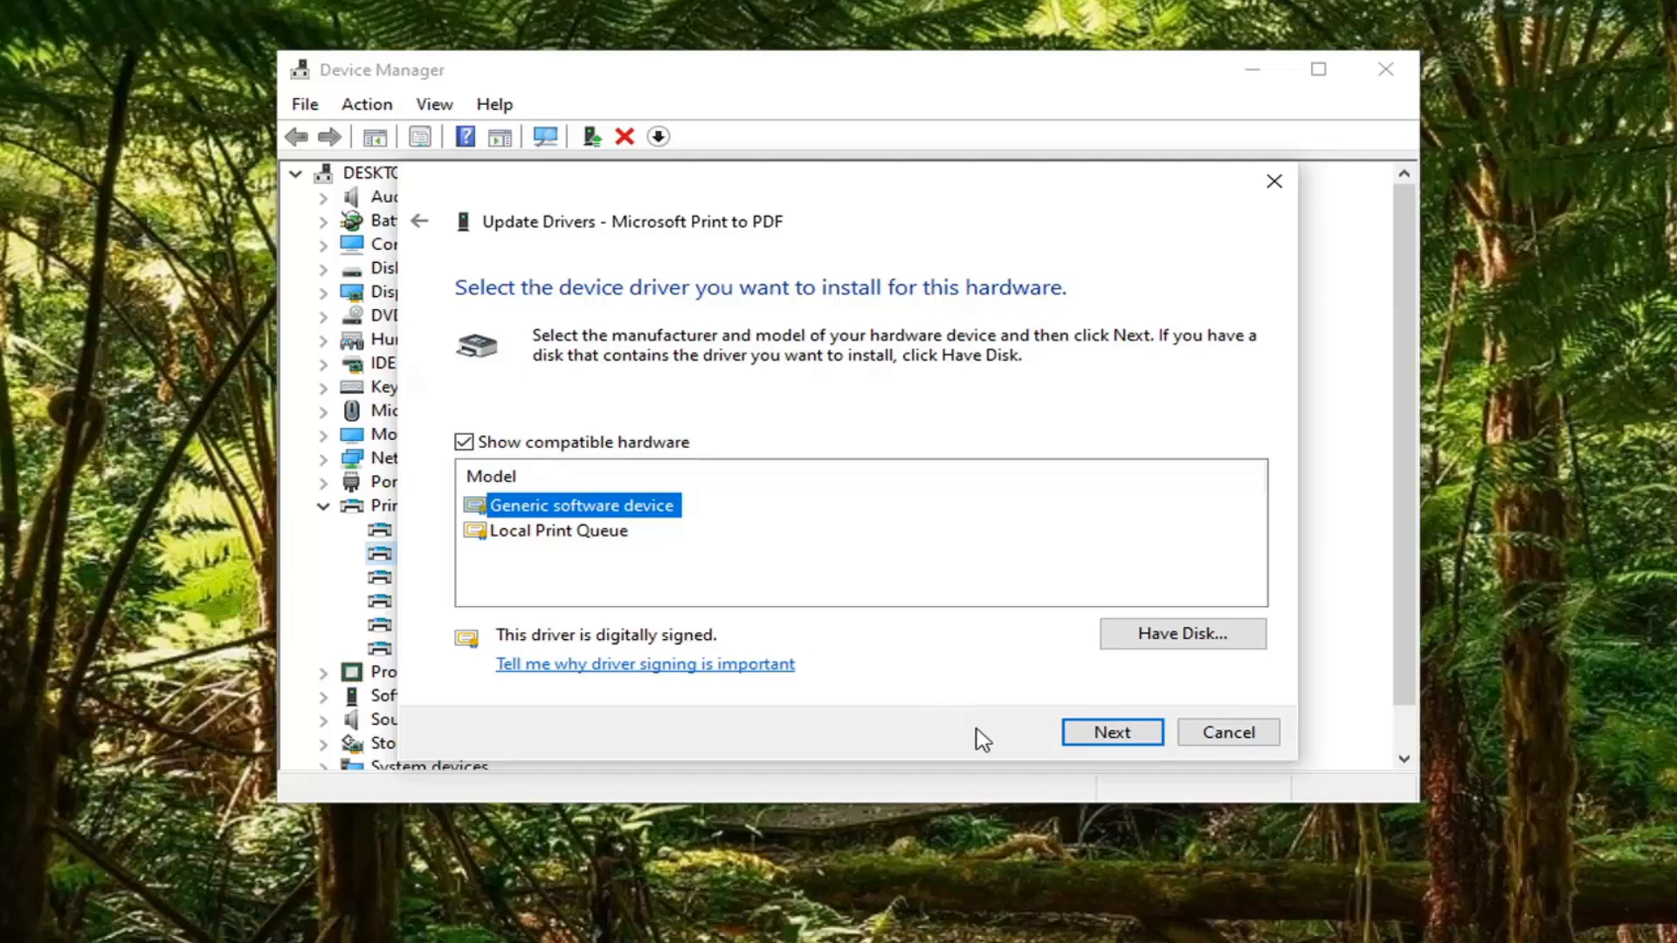
# Install the Generic software device driver and close the finished wizard.
pyautogui.click(1110, 732)
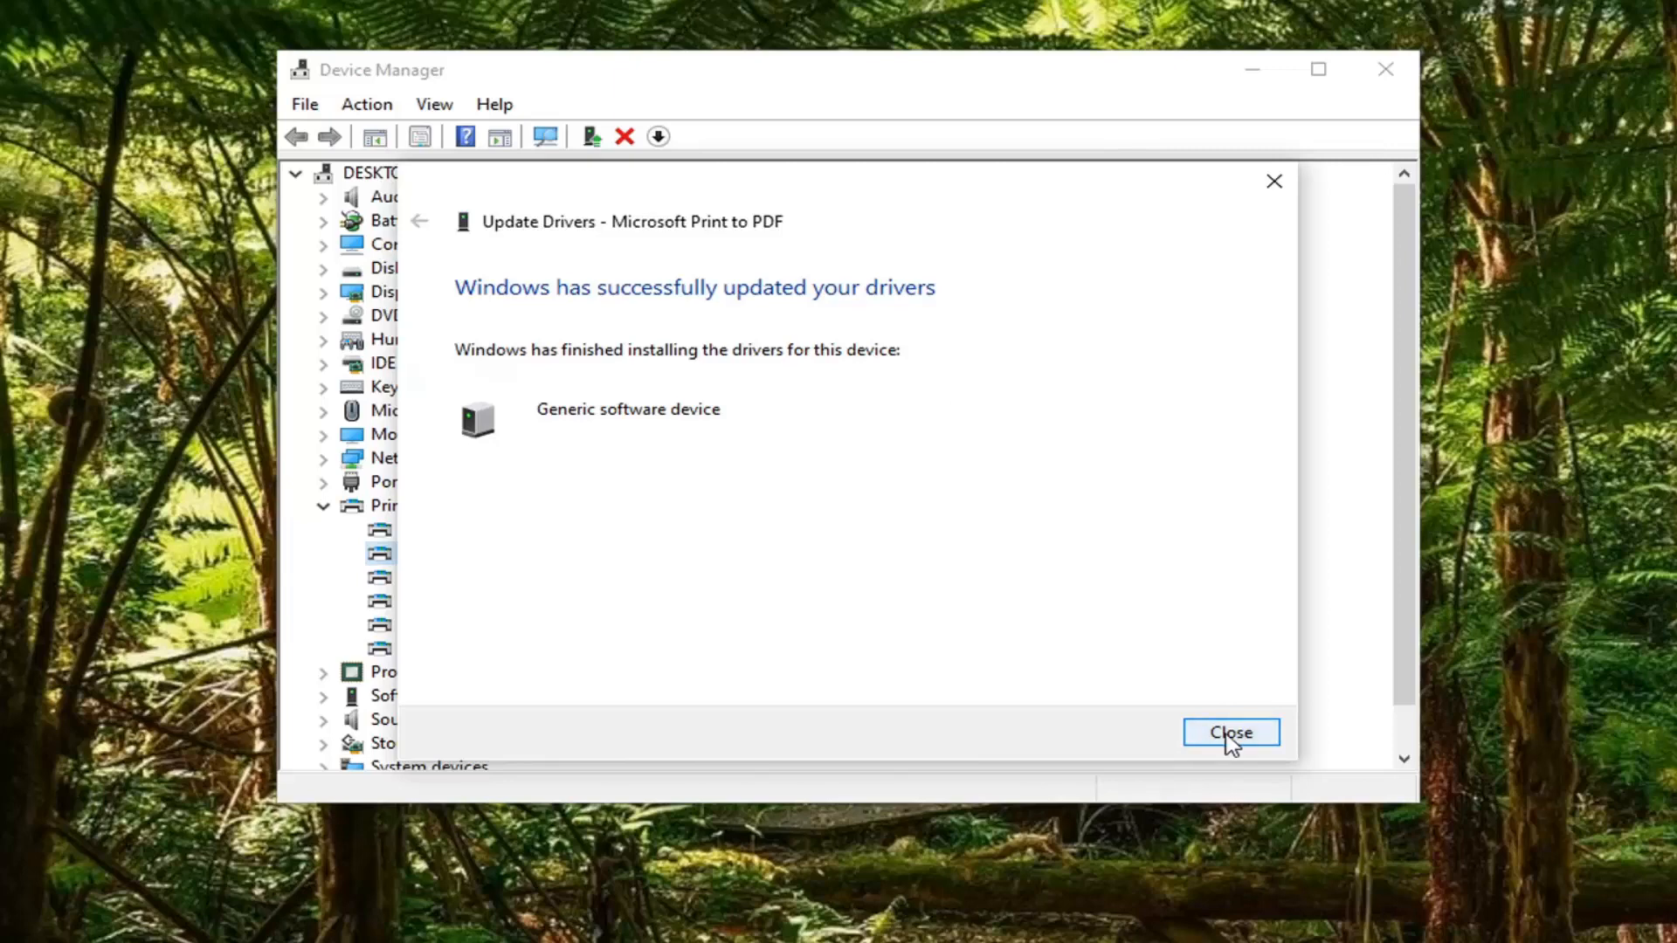
pyautogui.click(1230, 733)
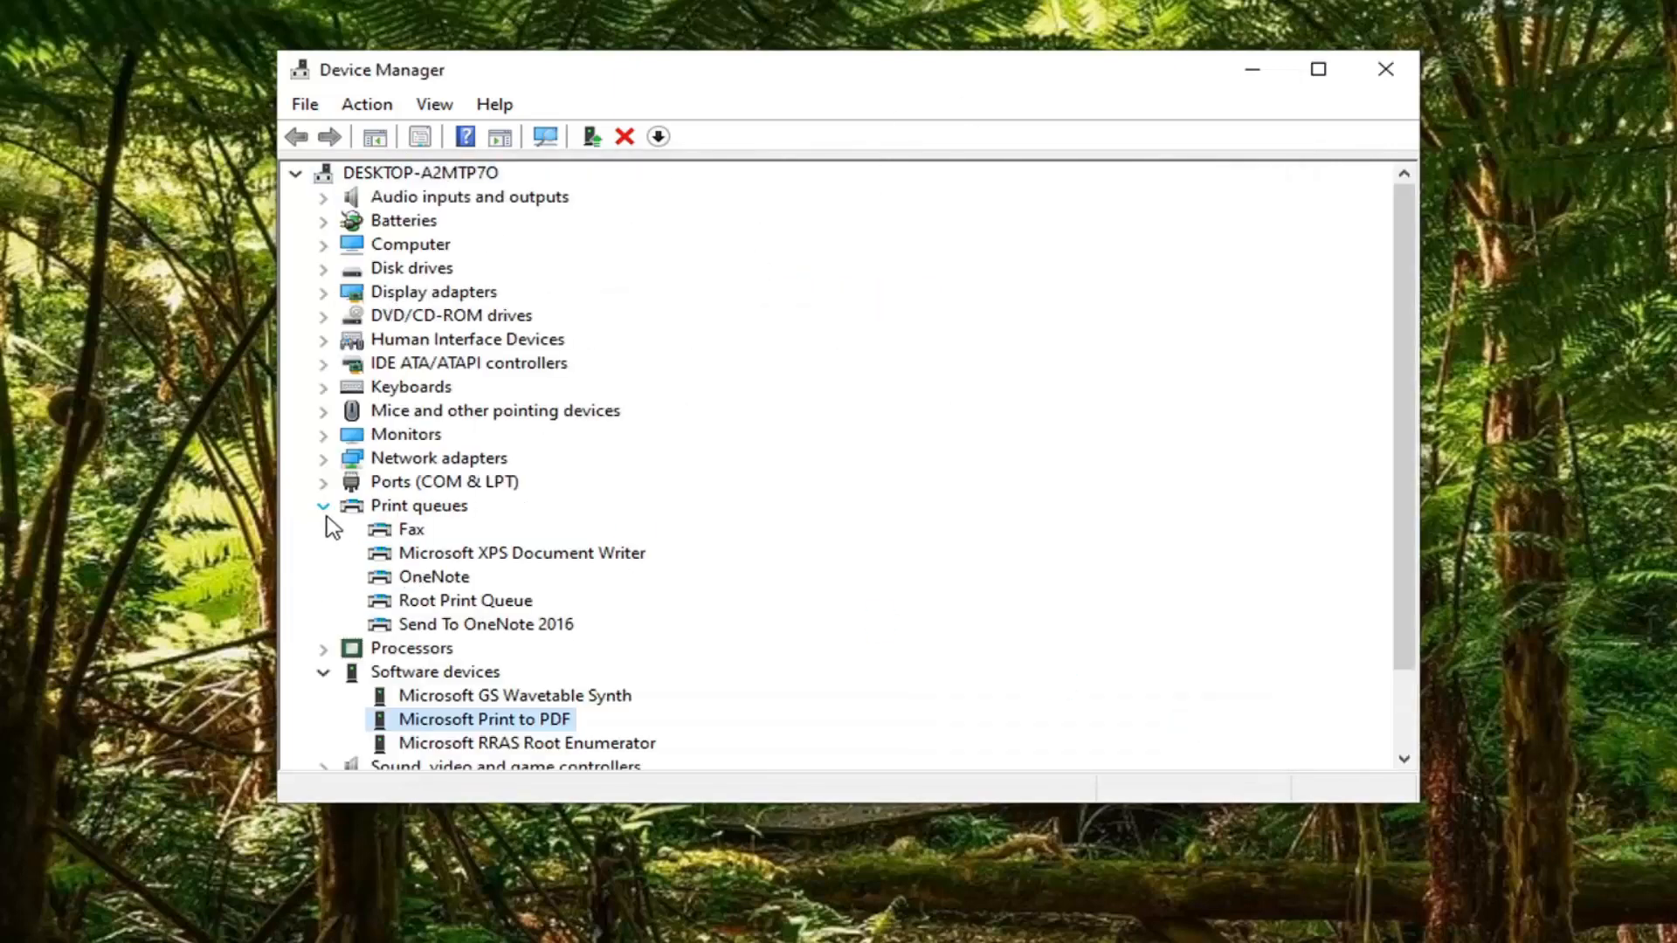